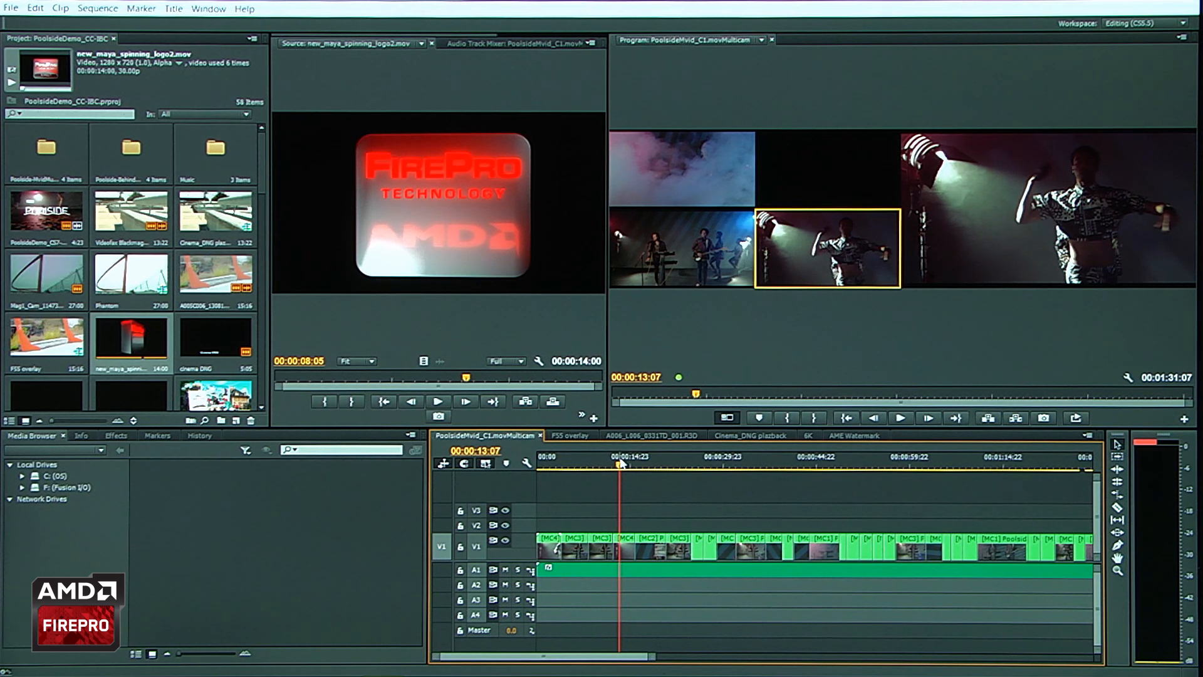
{"action": "mouse_move", "coordinate": [572, 447]}
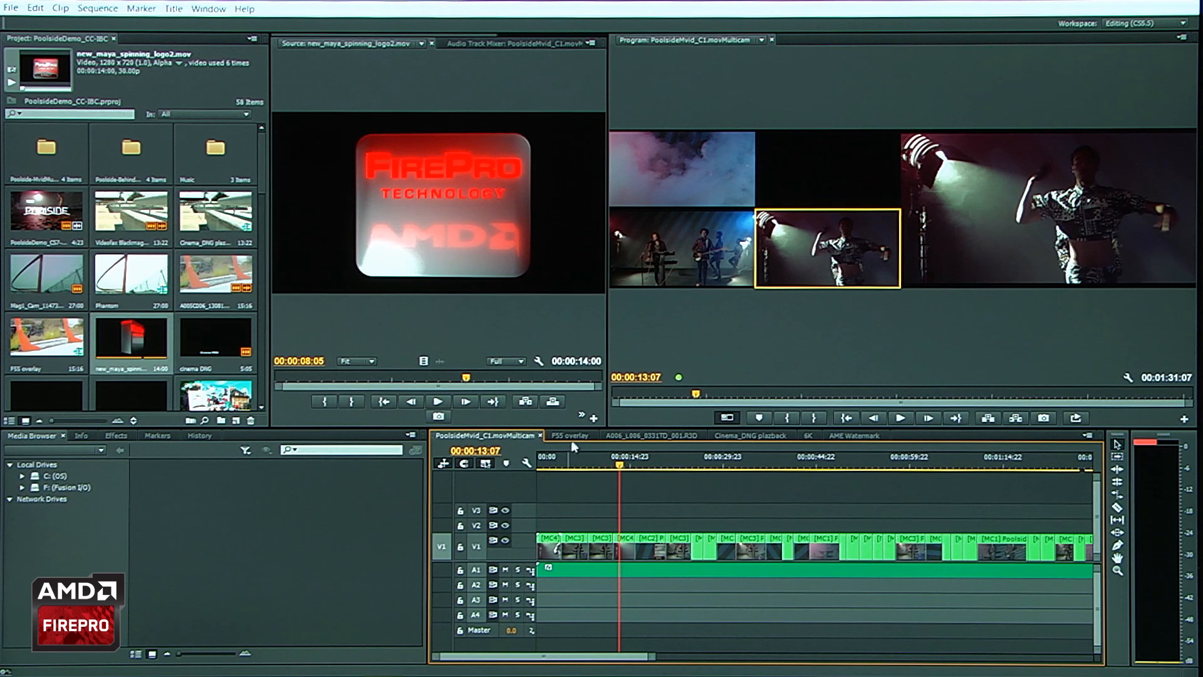
Step: Switch the timeline to the F55 overlay sequence
{"action": "left_click", "coordinate": [569, 434]}
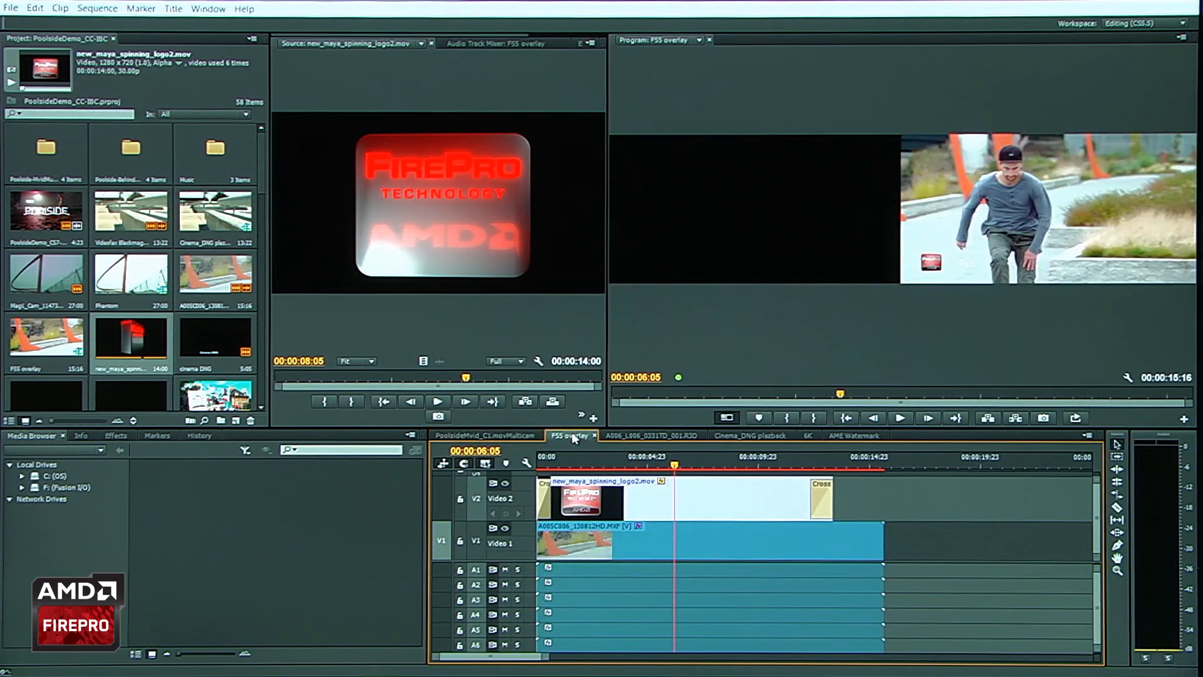
{"action": "mouse_move", "coordinate": [709, 415]}
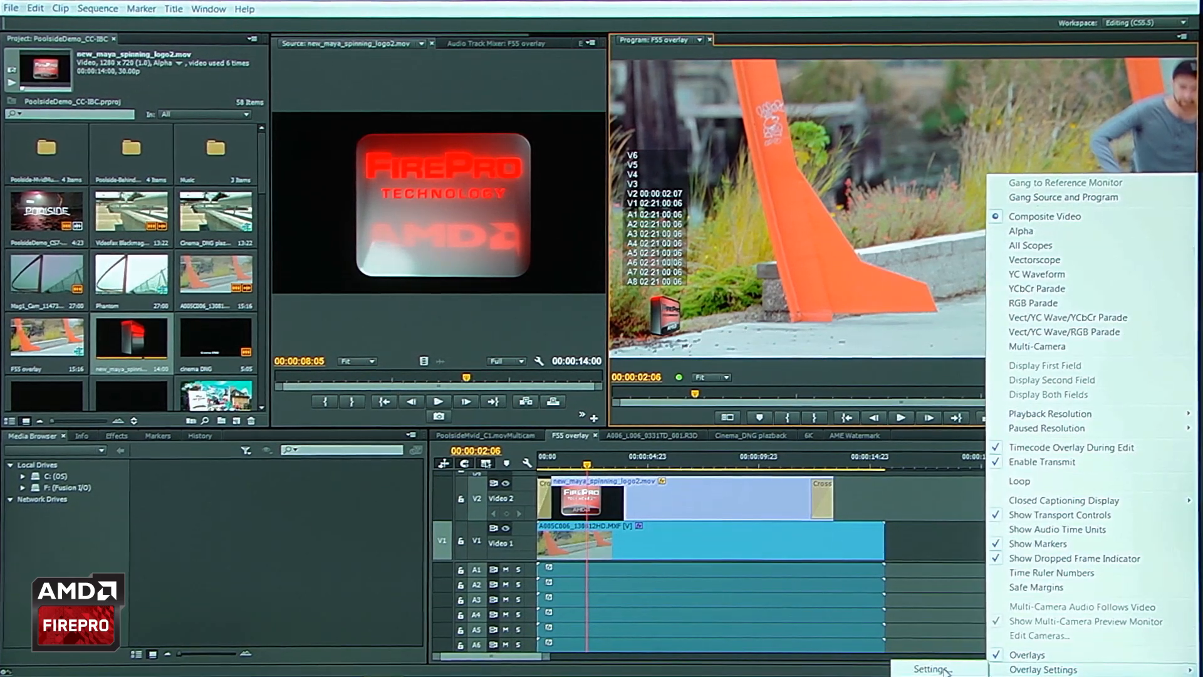
Step: Set the three overlay fields to Sequence Clip Name, Source Timecode and Clip Name
{"action": "left_click", "coordinate": [1044, 670]}
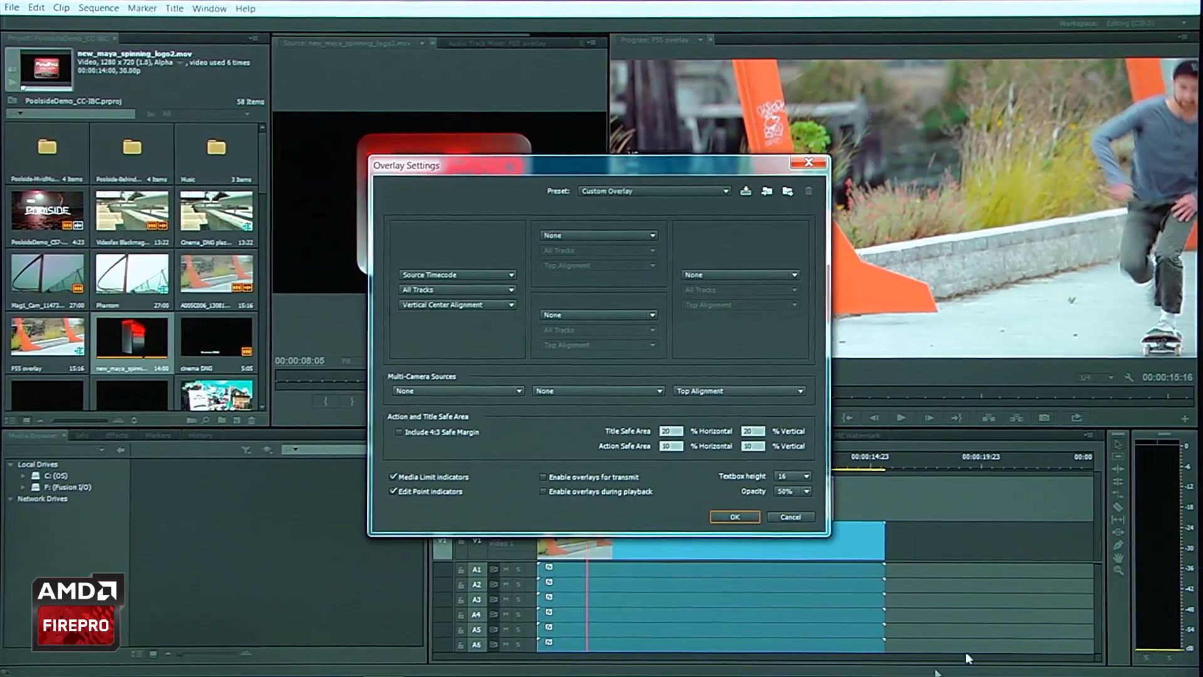
{"action": "left_click", "coordinate": [596, 234]}
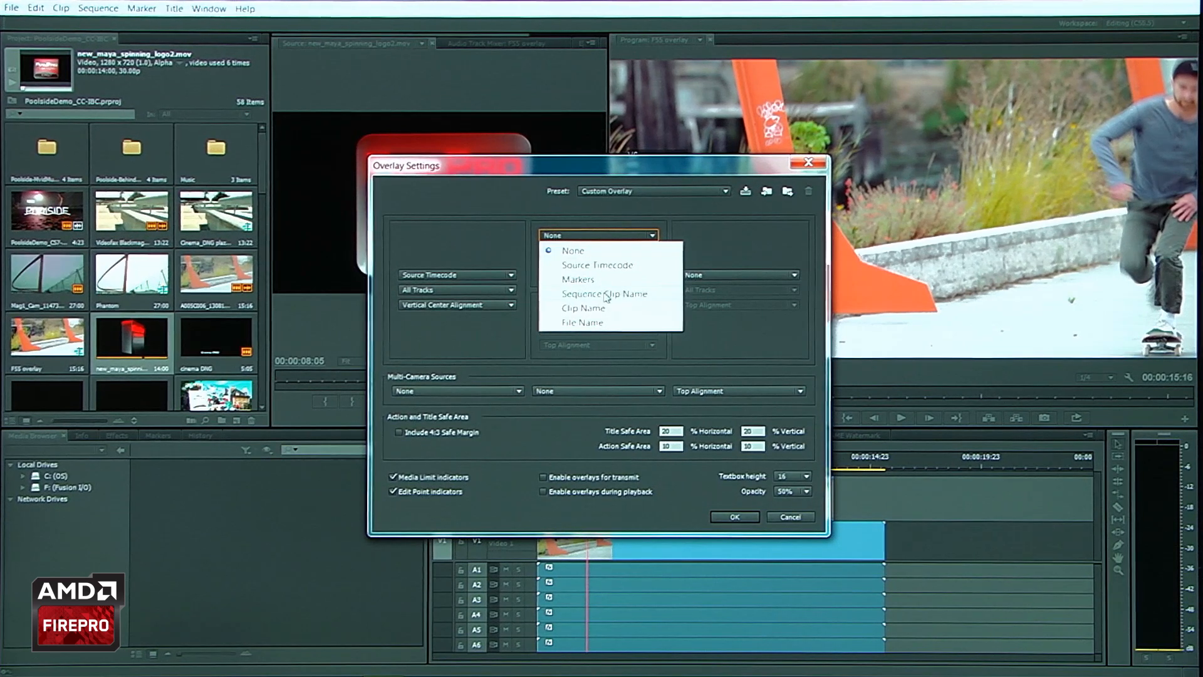
{"action": "left_click", "coordinate": [605, 293]}
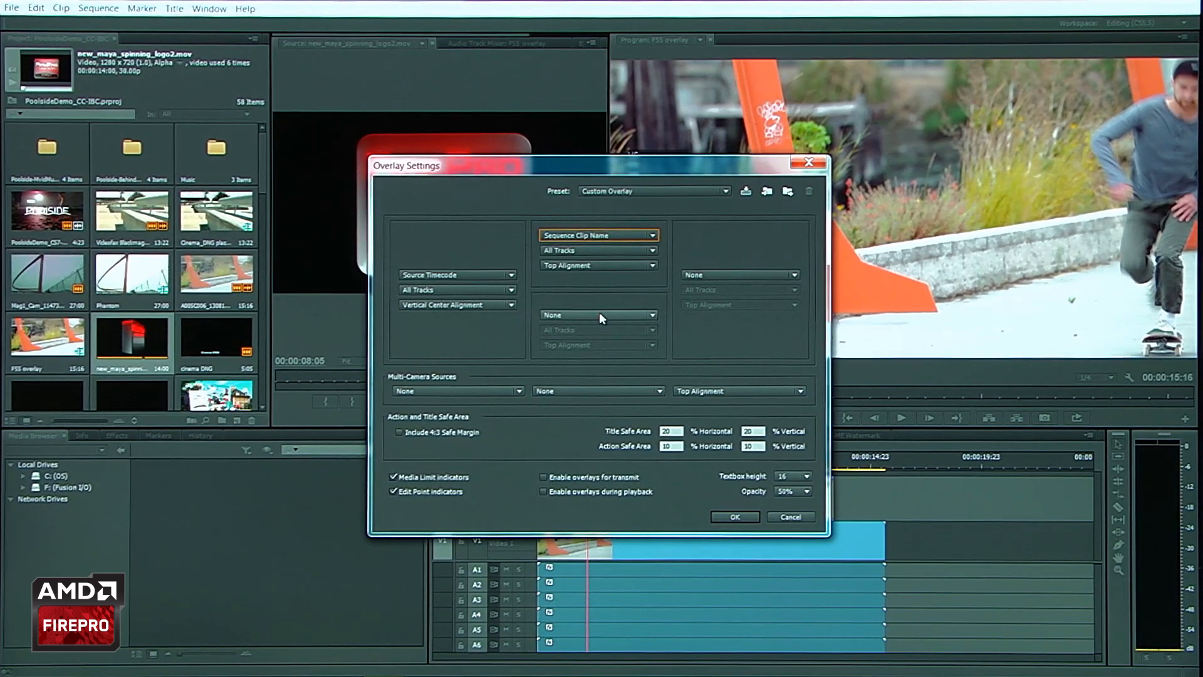
{"action": "left_click", "coordinate": [599, 315]}
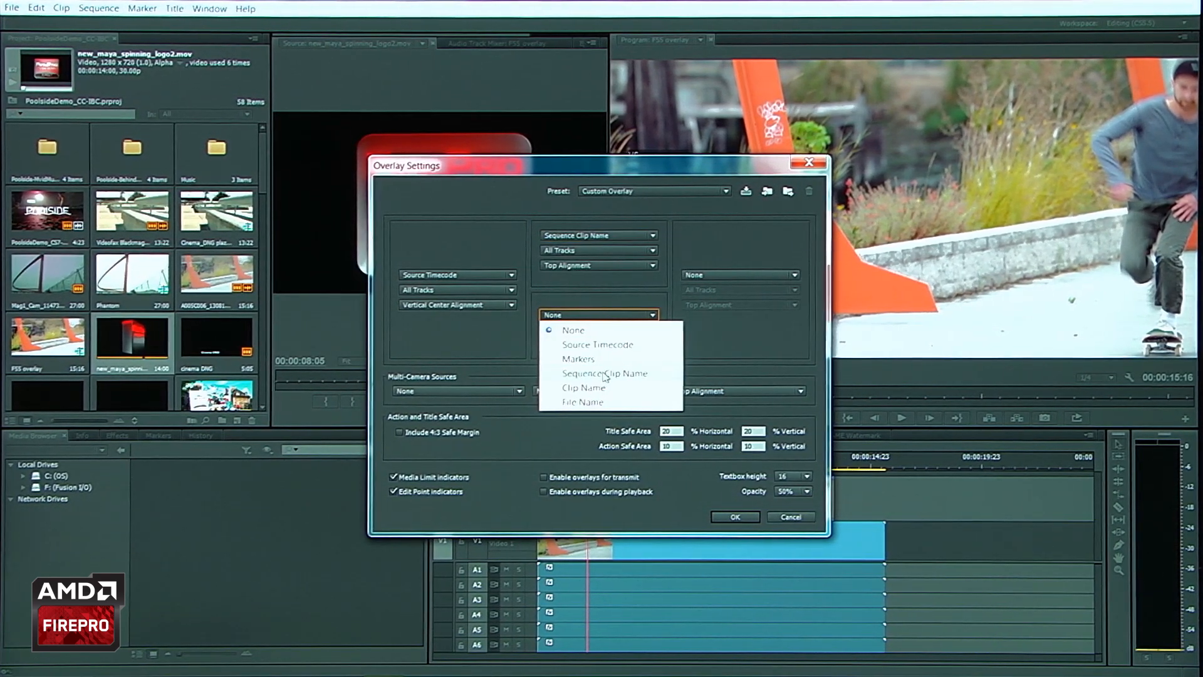
{"action": "left_click", "coordinate": [596, 344]}
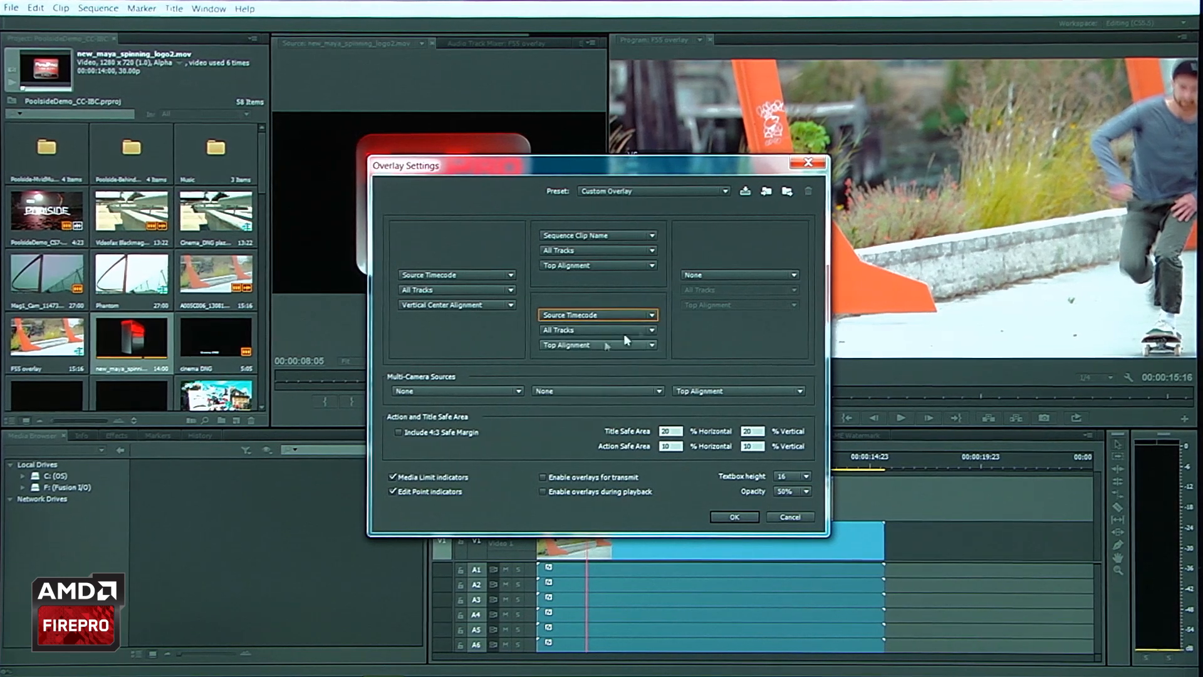
{"action": "left_click", "coordinate": [738, 274]}
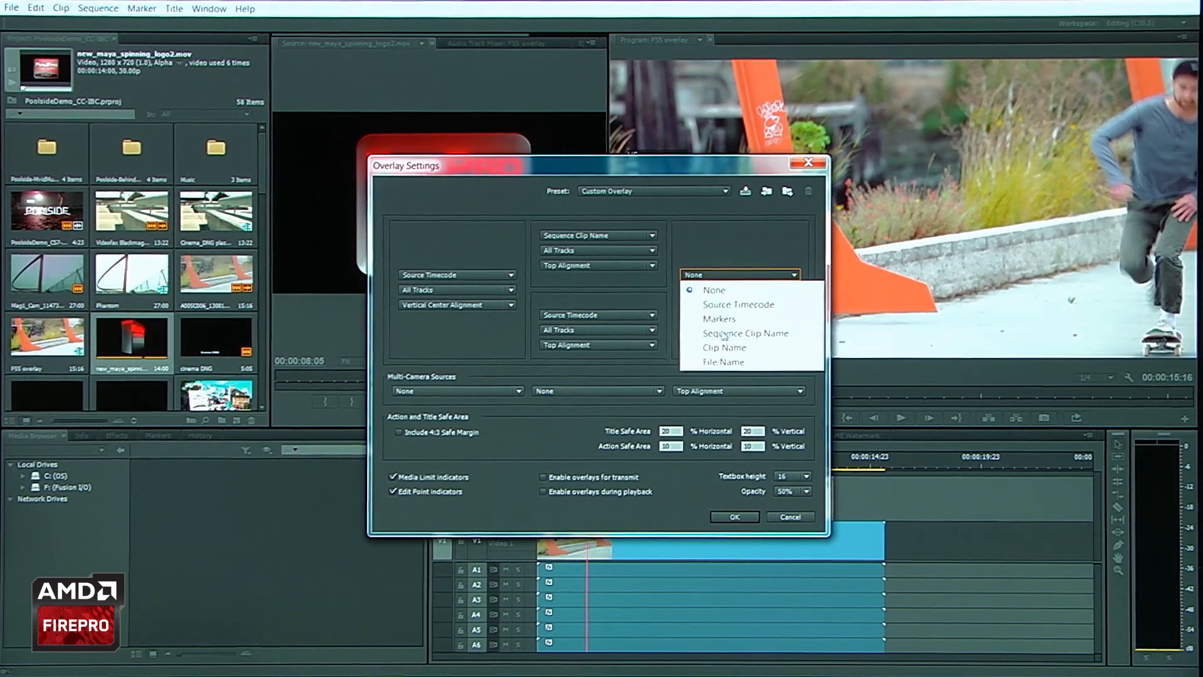
{"action": "left_click", "coordinate": [723, 347]}
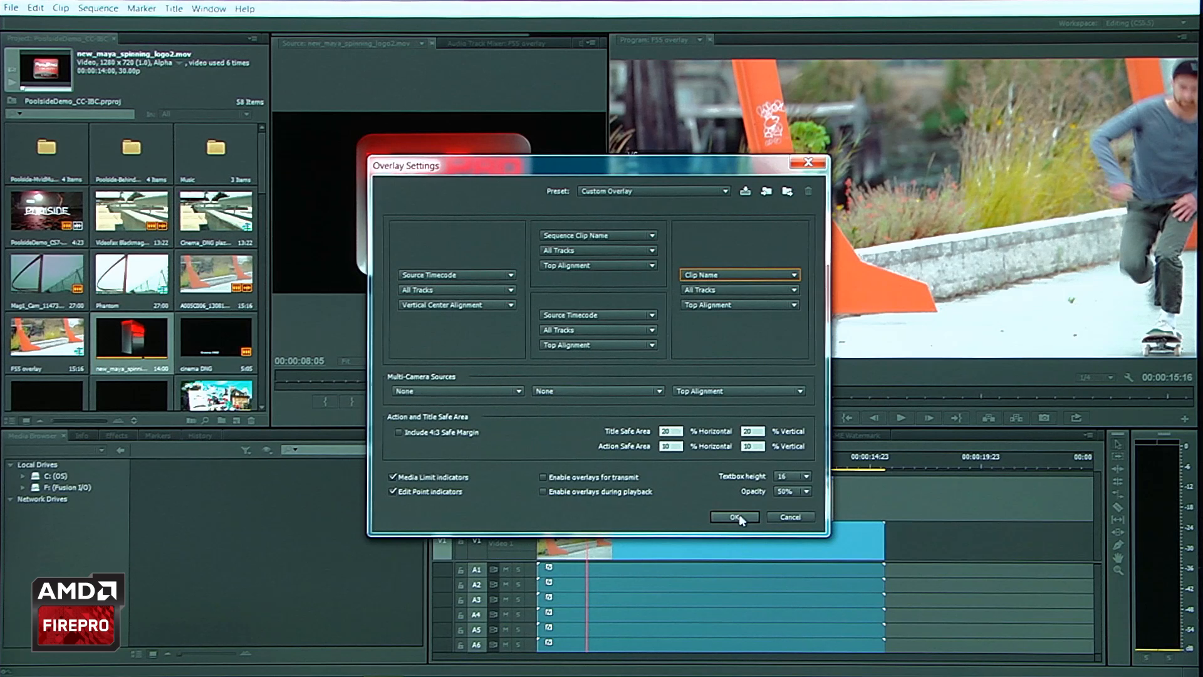
Step: Confirm the overlay settings and scrub to see clip names and timecodes over the skateboarder shot
{"action": "left_click", "coordinate": [733, 517]}
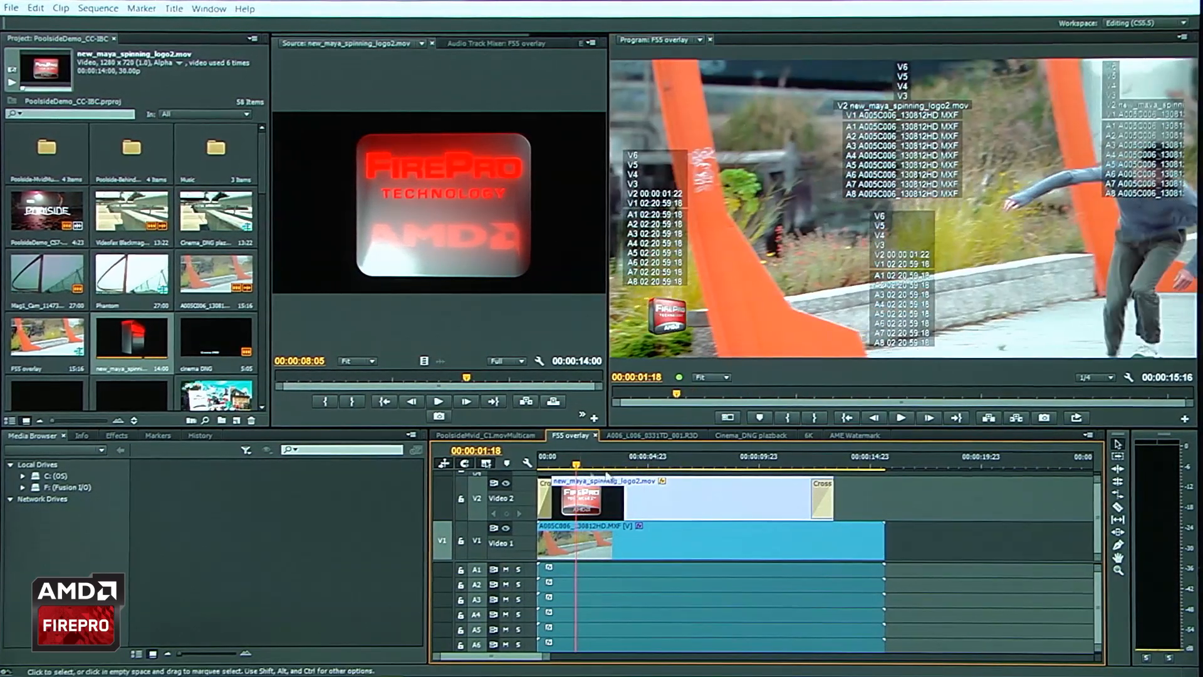
{"action": "left_click", "coordinate": [901, 417]}
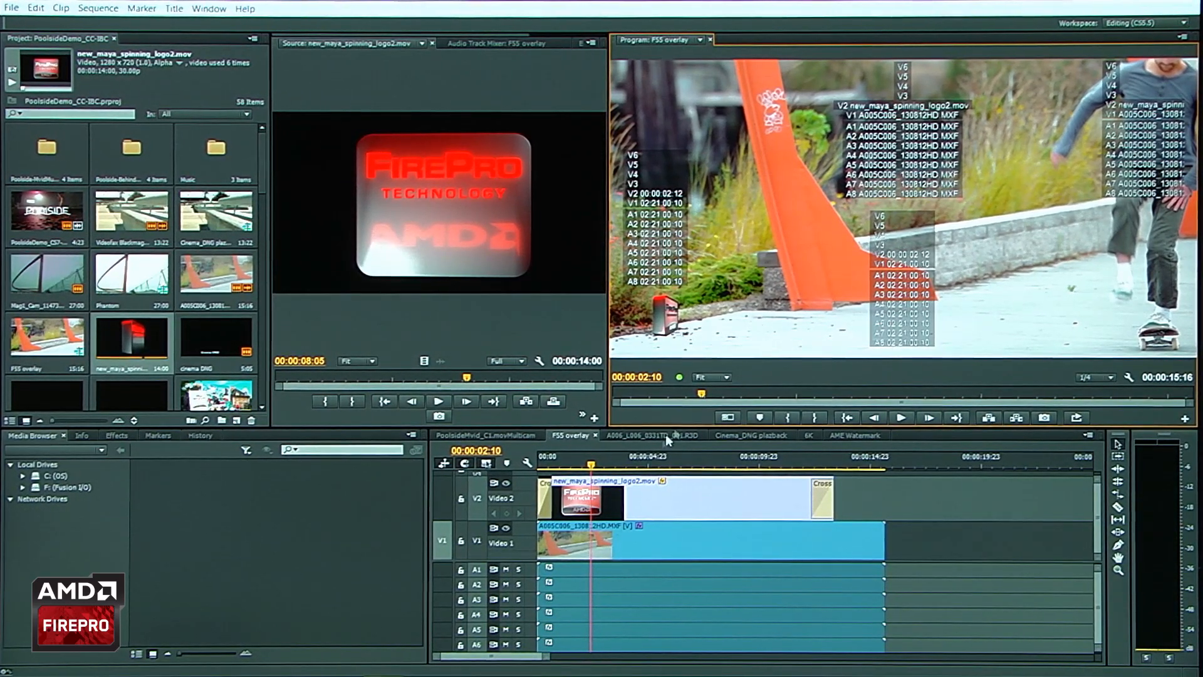
Step: Switch to the Cinema_DNG playback sequence and play it to the Cinema DNG title
{"action": "left_click", "coordinate": [748, 435]}
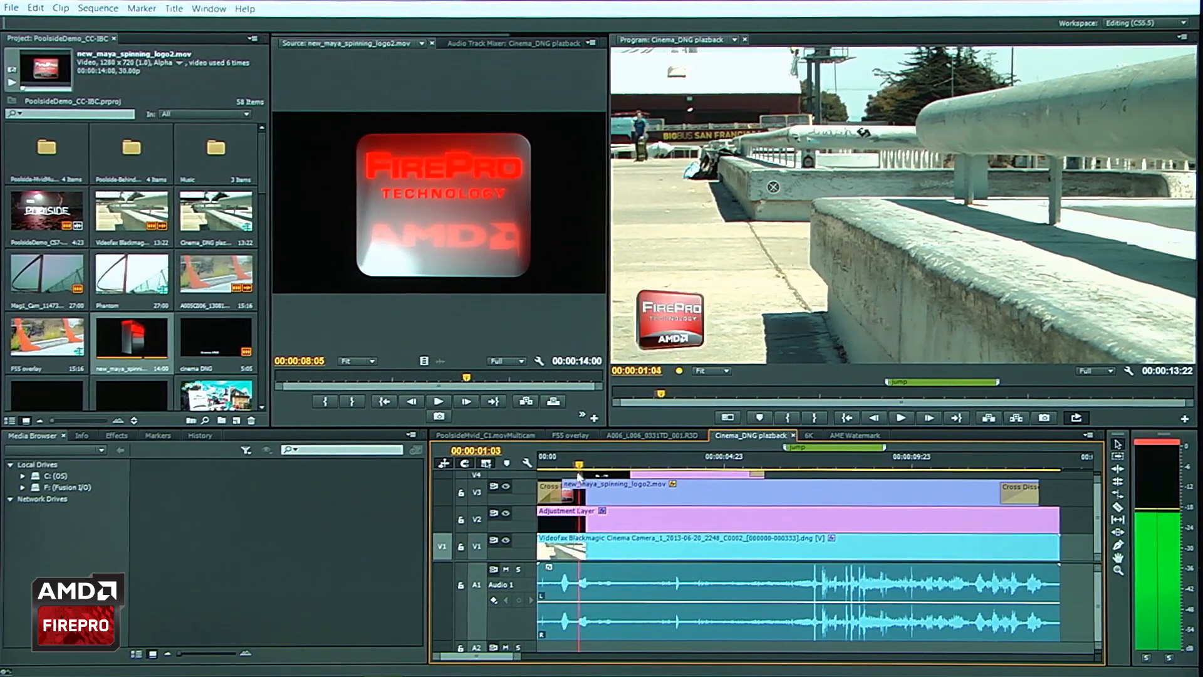
{"action": "left_click", "coordinate": [620, 463]}
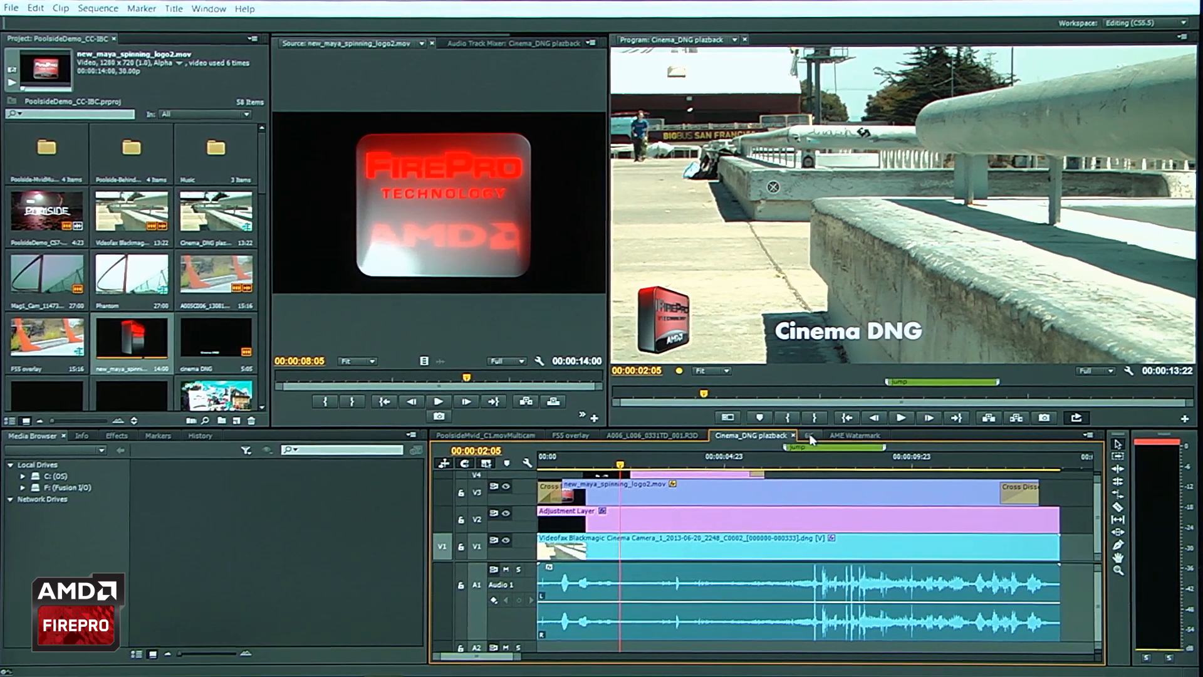
Step: Switch to the 6K sequence and bring up the R3D clip's context menu with Source Settings
{"action": "left_click", "coordinate": [806, 435]}
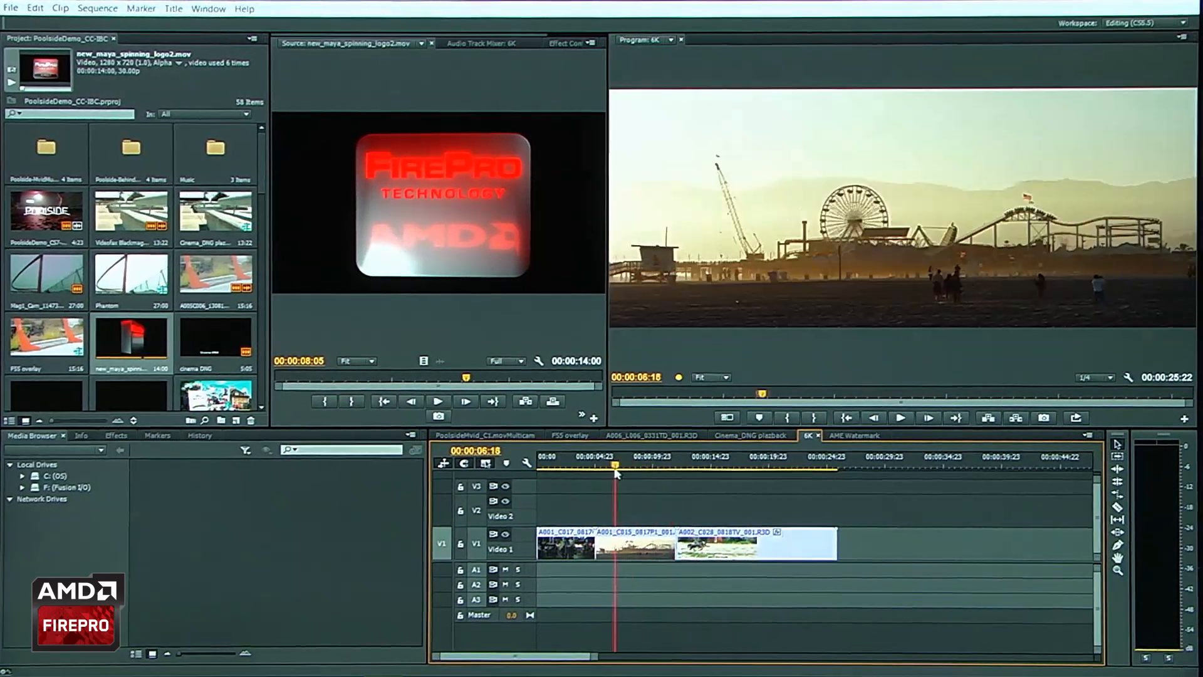
{"action": "left_click", "coordinate": [573, 456]}
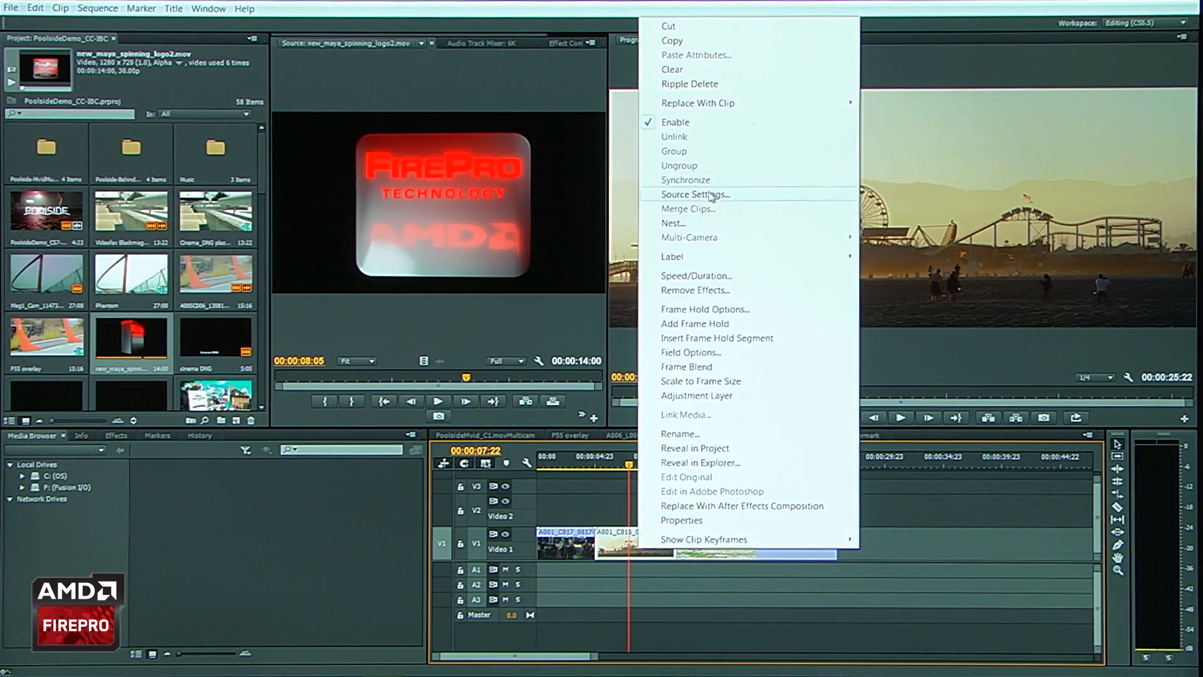
Step: Adjust the RED R3D source colour settings to give the beach pier shot a warm orange grade
{"action": "left_click", "coordinate": [693, 194]}
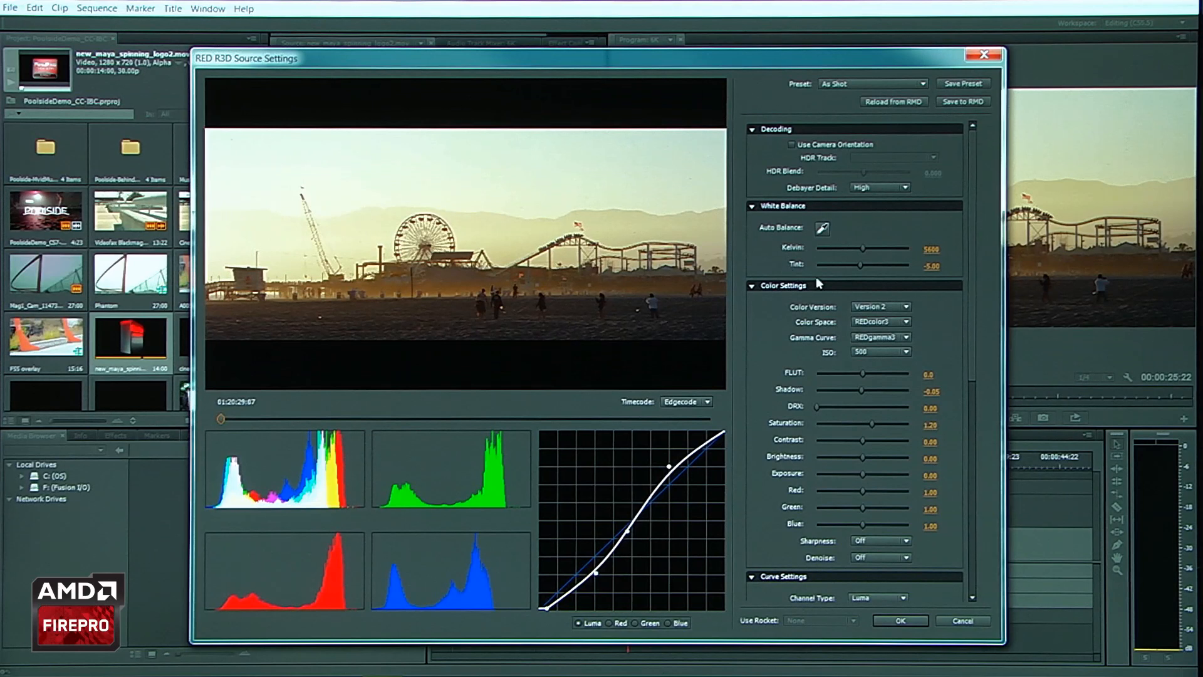
{"action": "left_click", "coordinate": [881, 322]}
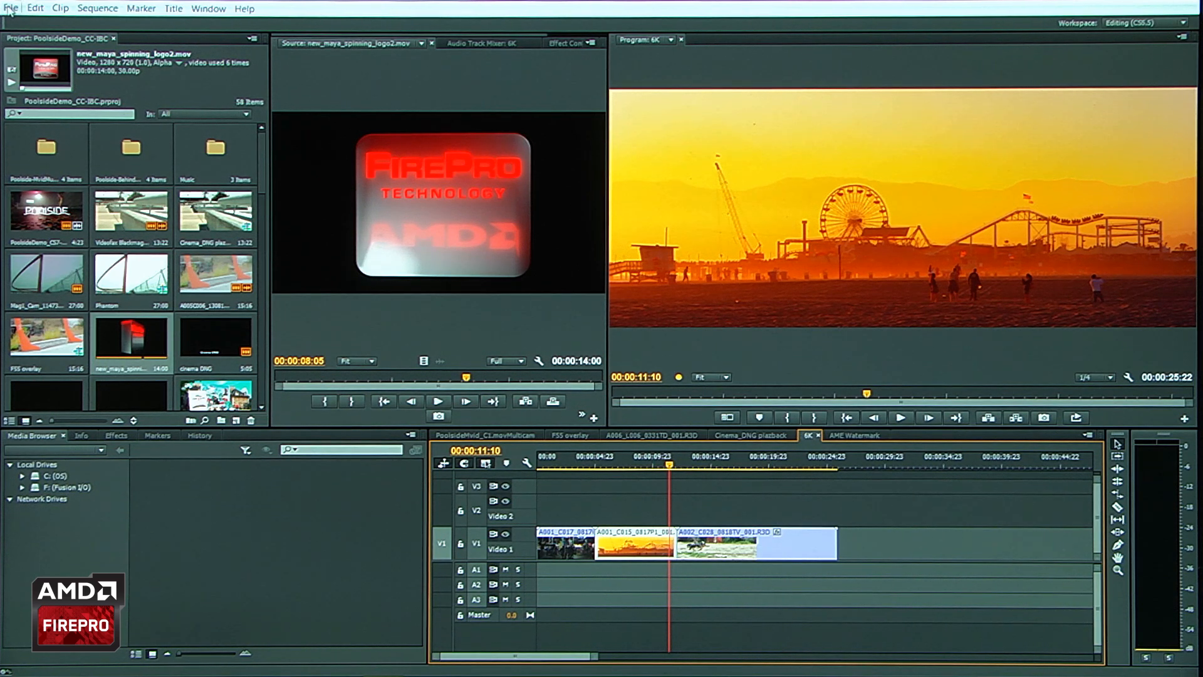
Step: Close PoolsideDemo, open DirectLink.prproj and expand the railway clip's Motion settings
{"action": "left_click", "coordinate": [11, 8]}
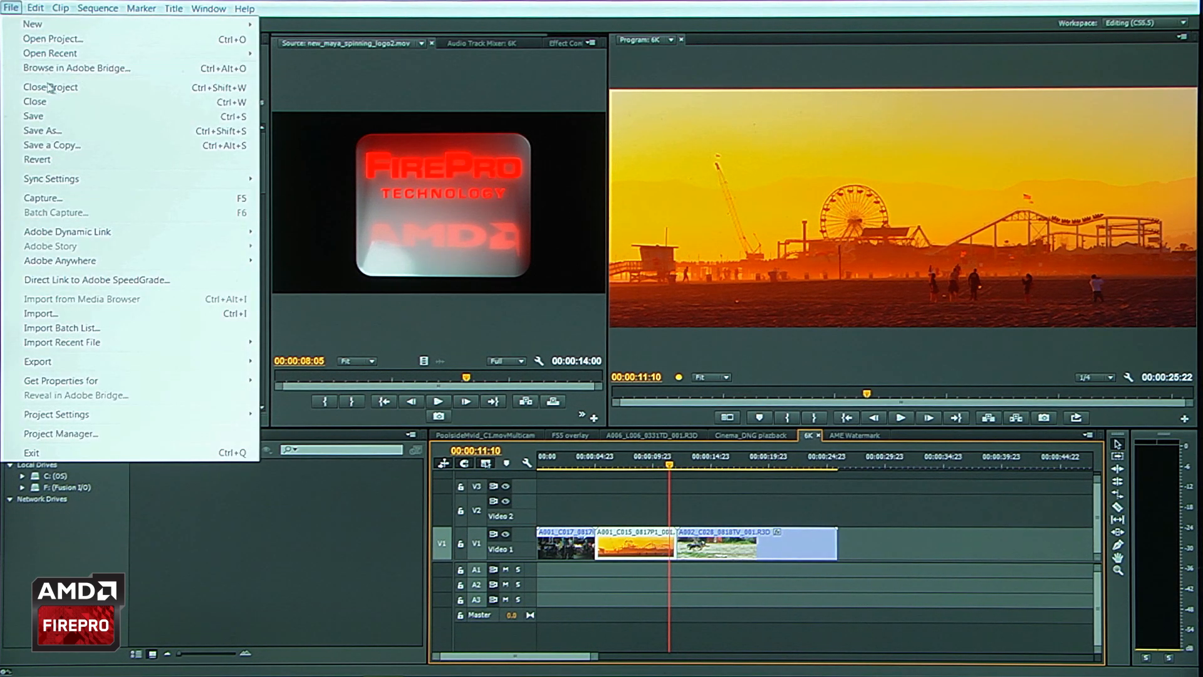
{"action": "left_click", "coordinate": [51, 87]}
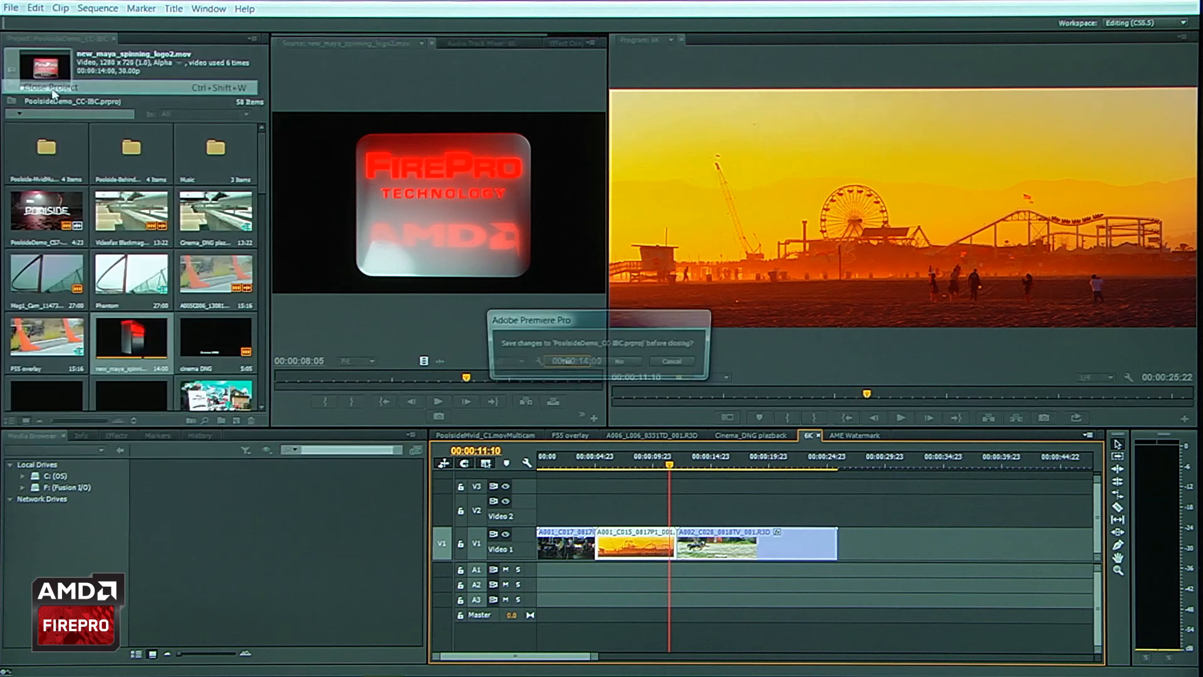
{"action": "left_click", "coordinate": [618, 361]}
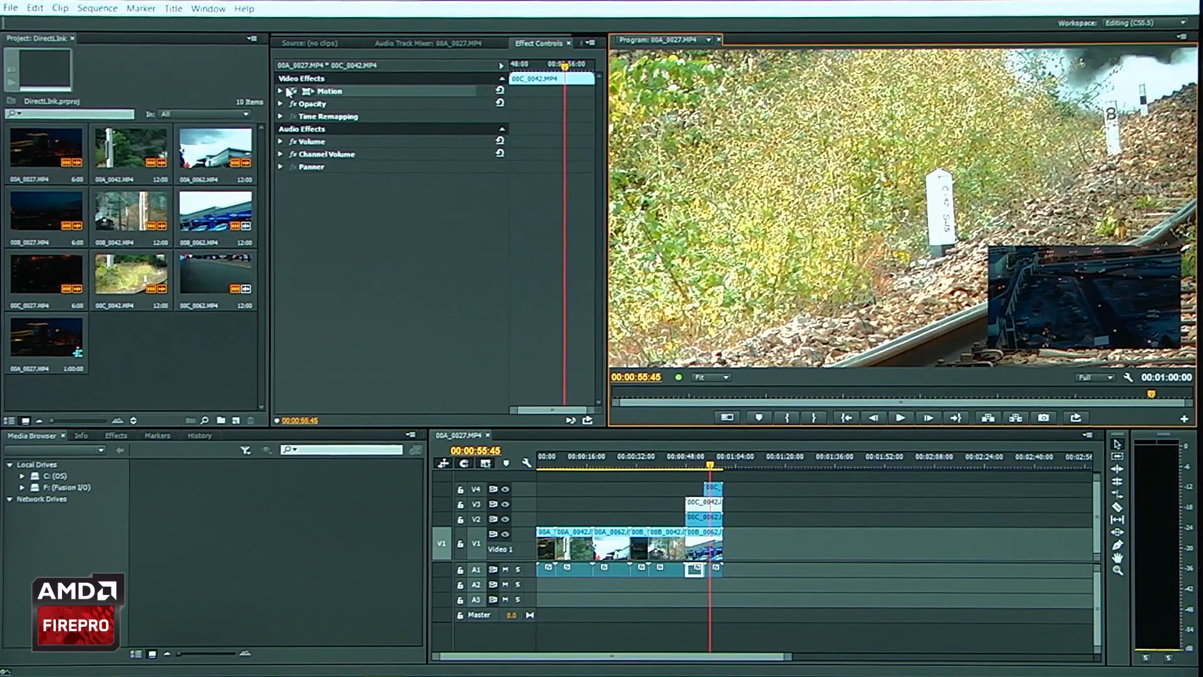
{"action": "left_click", "coordinate": [282, 90]}
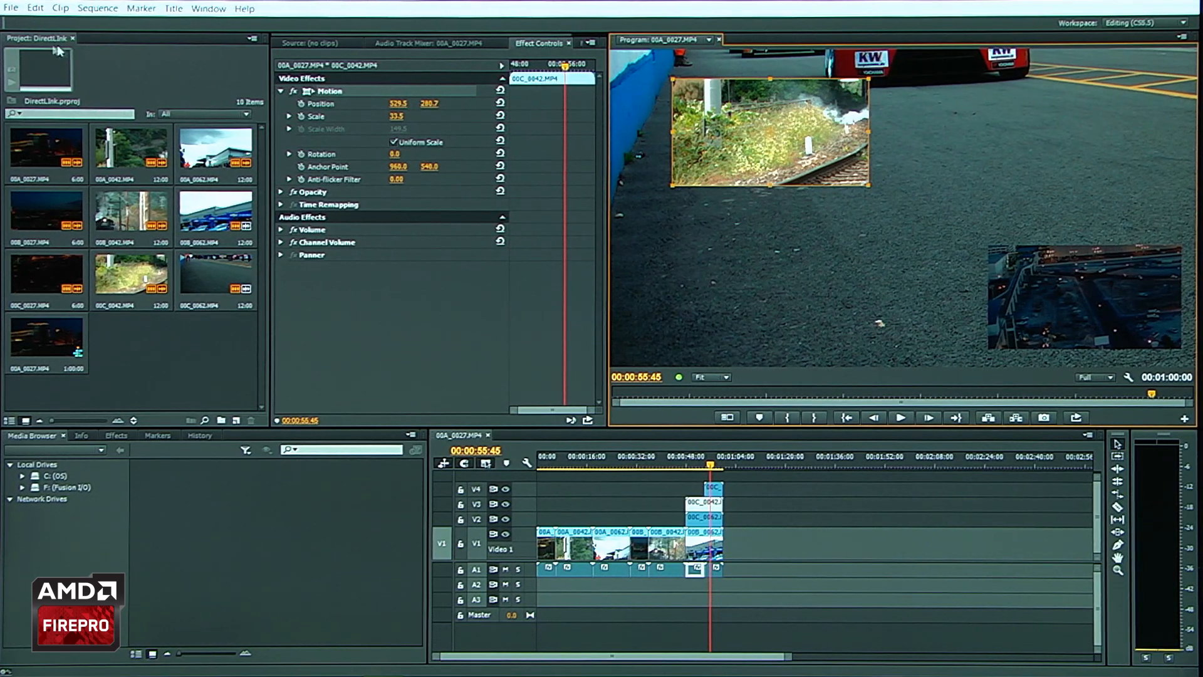
Step: Send the sequence via Direct Link to Adobe SpeedGrade and launch SpeedGrade from the desktop
{"action": "left_click", "coordinate": [11, 9]}
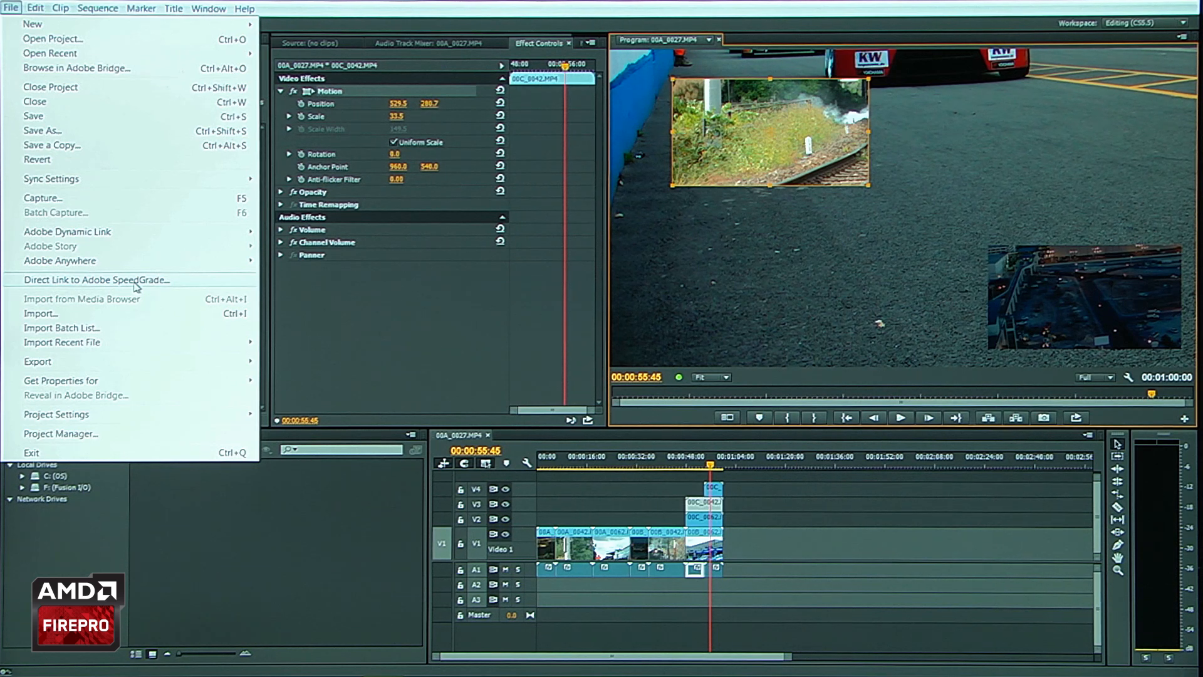
{"action": "left_click", "coordinate": [94, 280]}
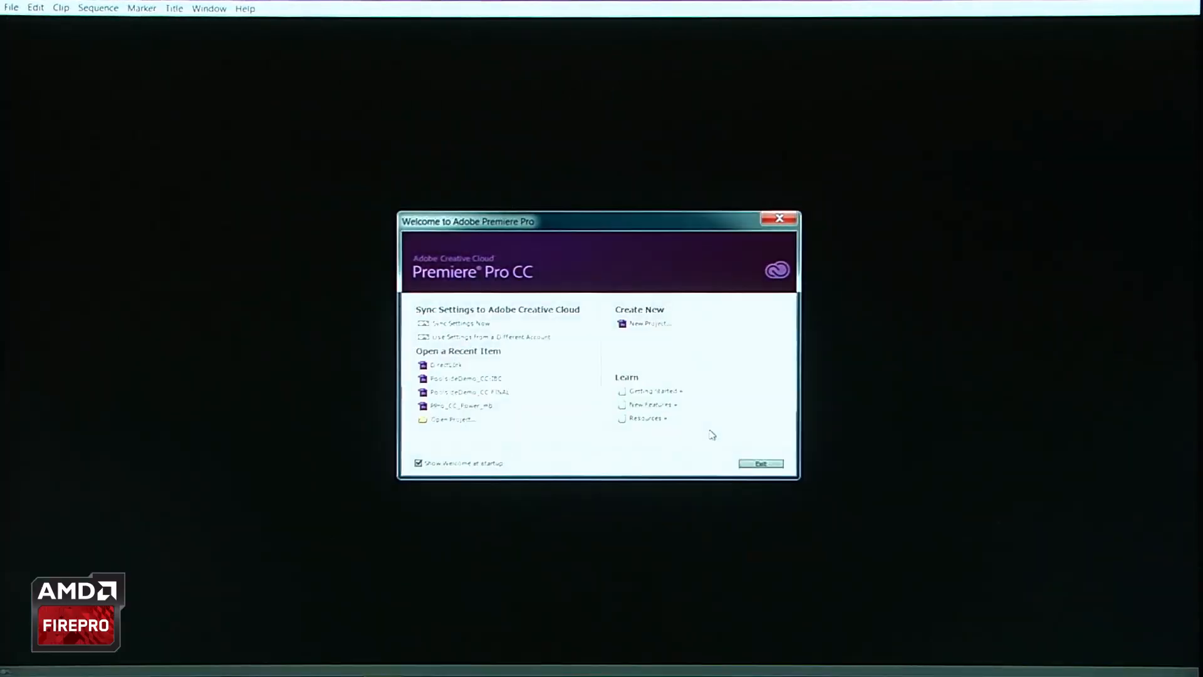
{"action": "left_click", "coordinate": [760, 462]}
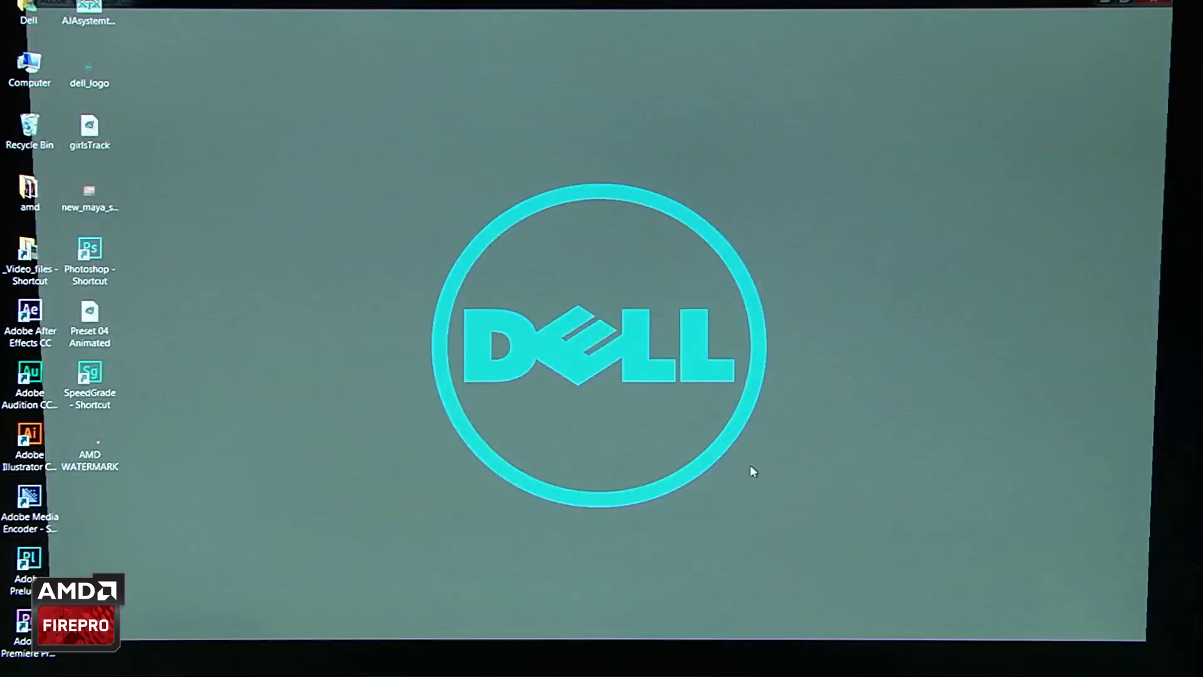
{"action": "double_click", "coordinate": [90, 372]}
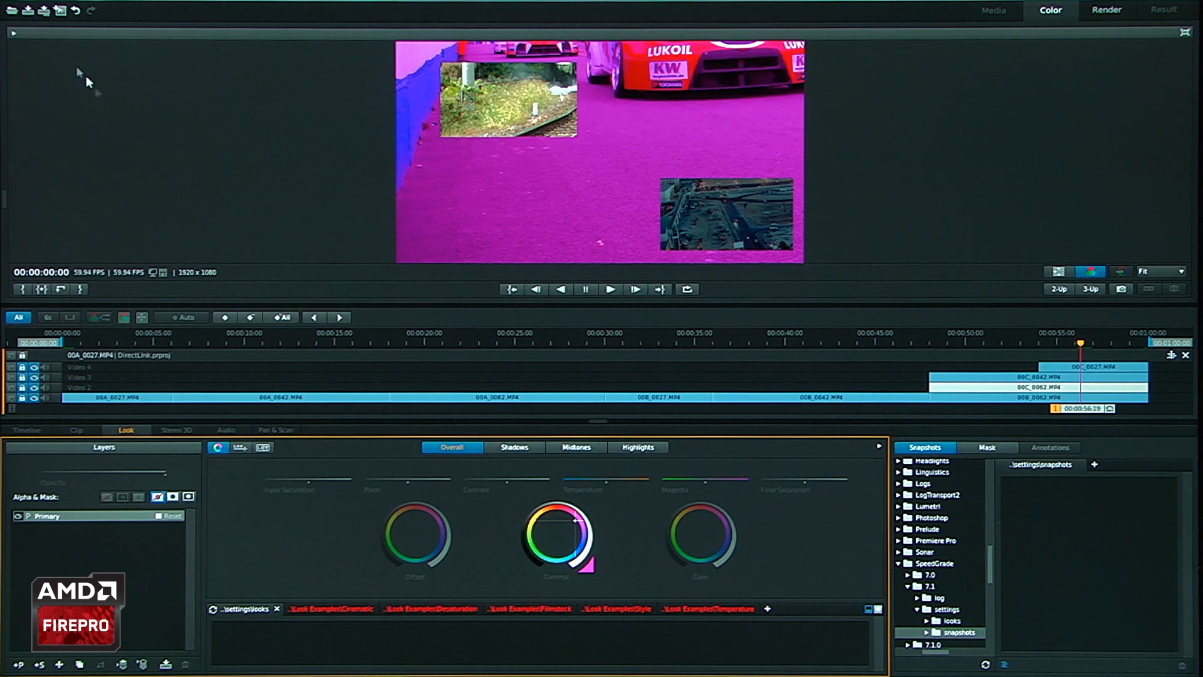
{"action": "mouse_move", "coordinate": [60, 9]}
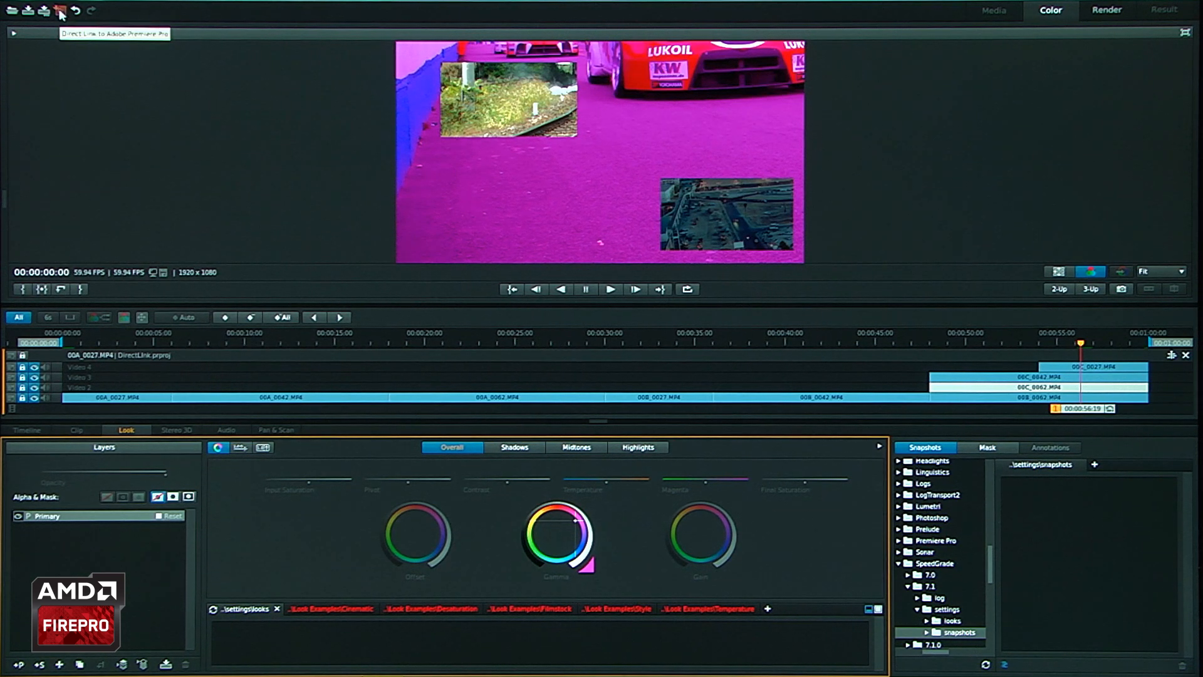
Step: Direct Link the graded project back to Premiere Pro, confirming save and reopen
{"action": "left_click", "coordinate": [60, 10]}
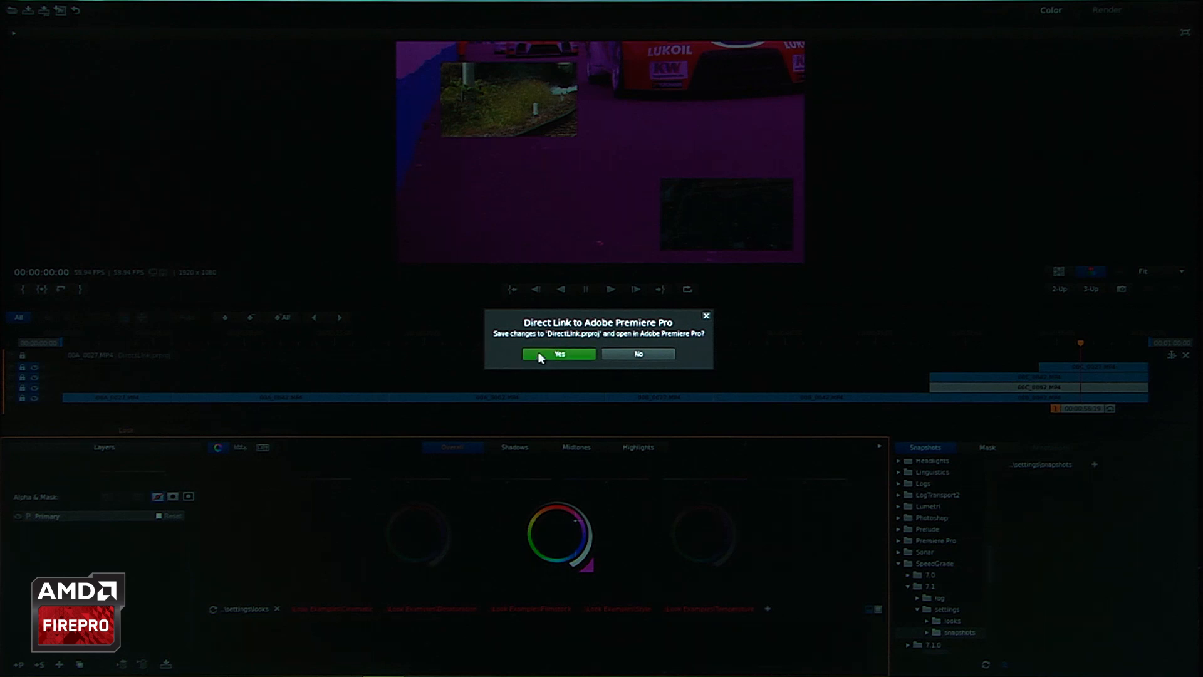
{"action": "left_click", "coordinate": [559, 354]}
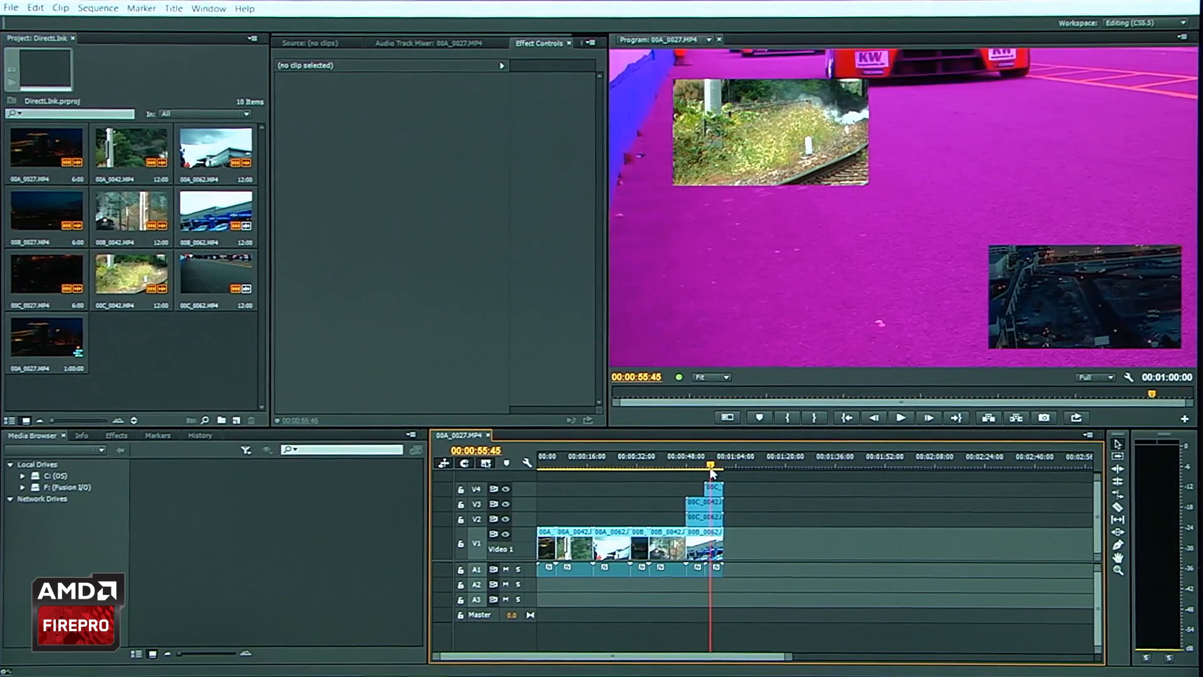
Step: Select the top clip to confirm its Lumetri effect and play the magenta-graded sequence
{"action": "left_click", "coordinate": [698, 519]}
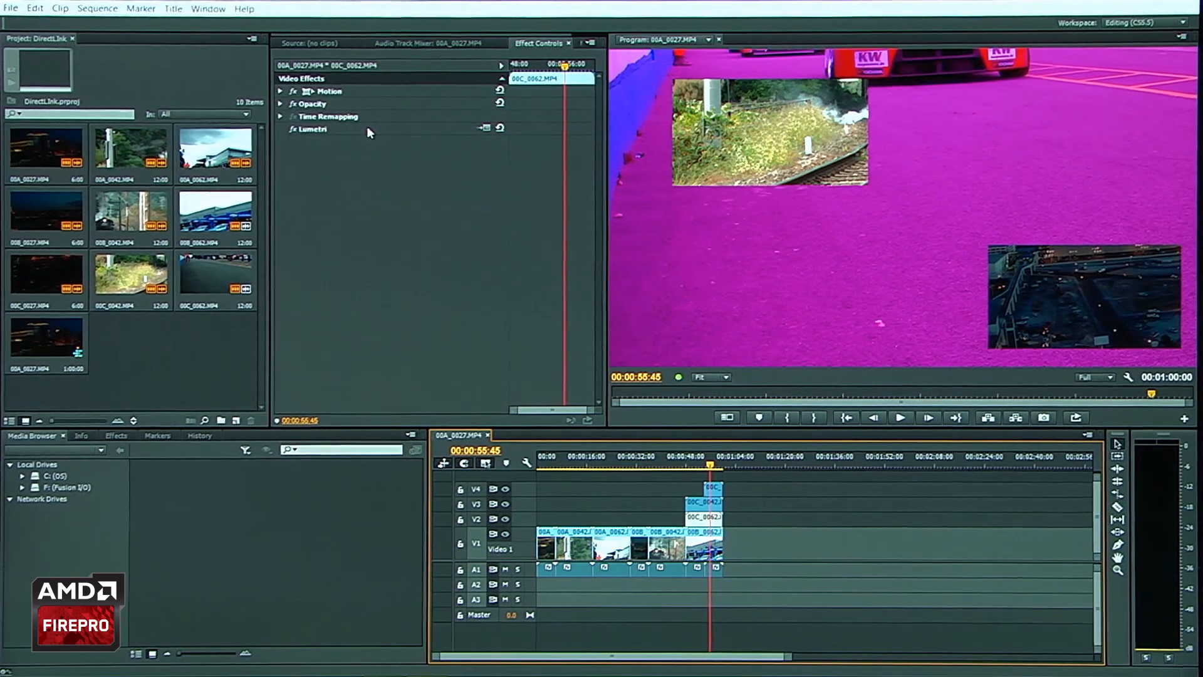
{"action": "left_click", "coordinate": [901, 417]}
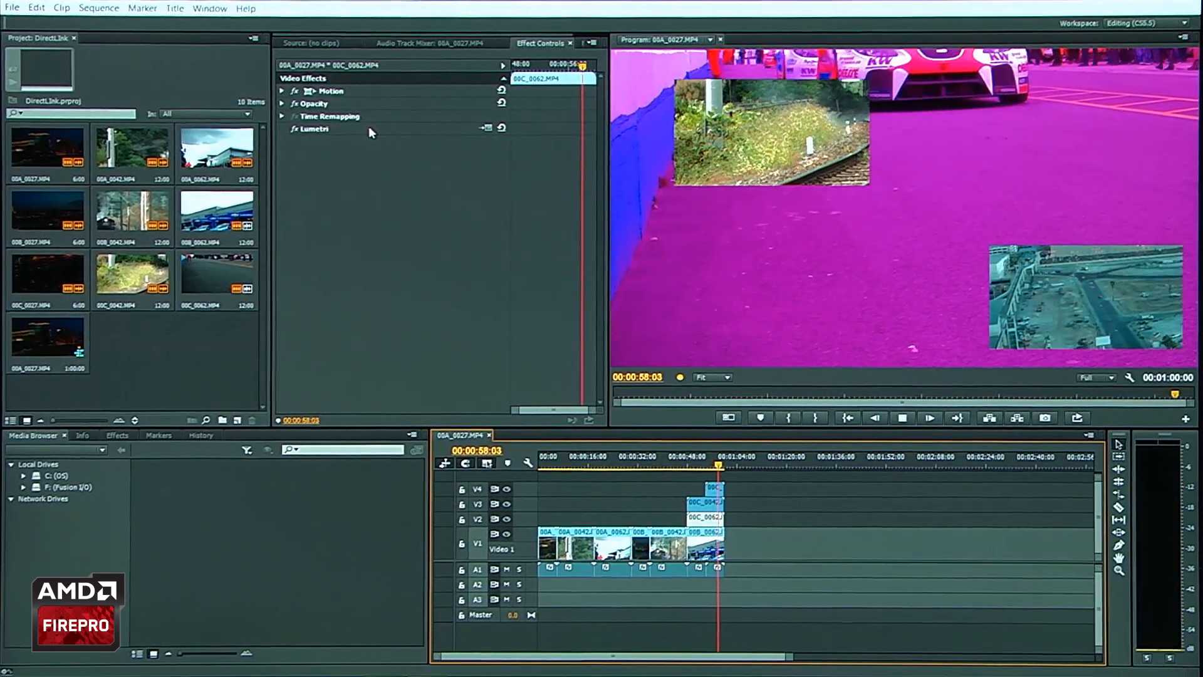
{"action": "left_click", "coordinate": [901, 417]}
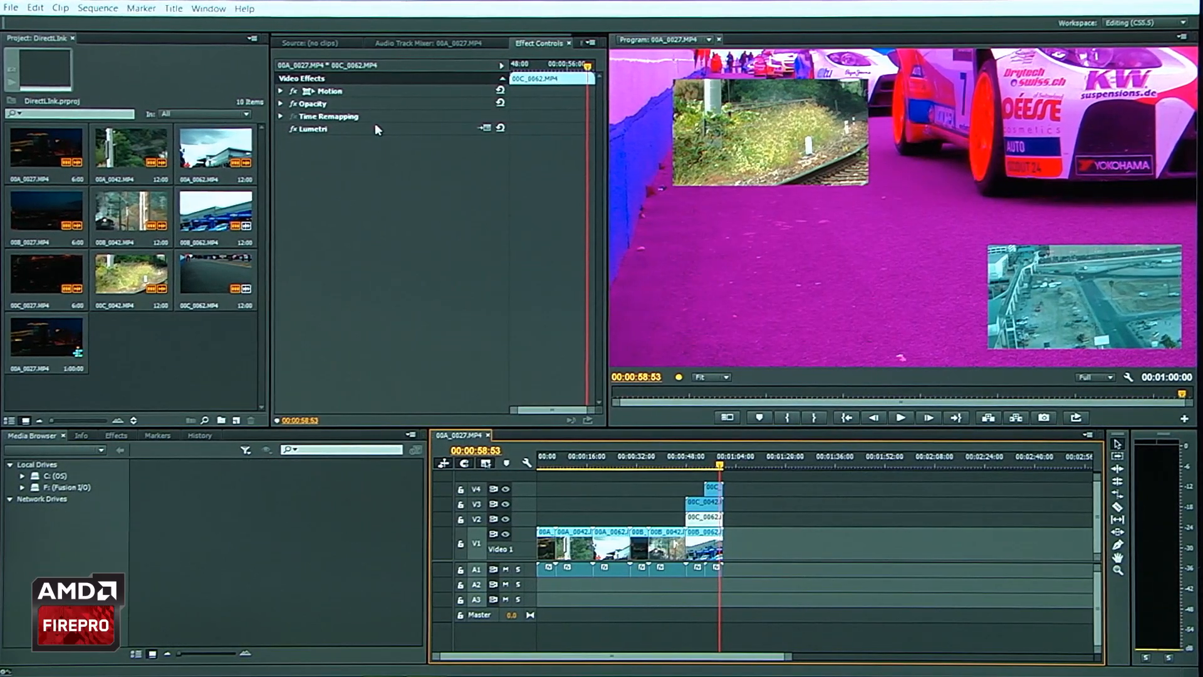
Step: Close the DirectLink project and reopen PoolsideDemo on its AME Watermark sequence
{"action": "left_click", "coordinate": [11, 9]}
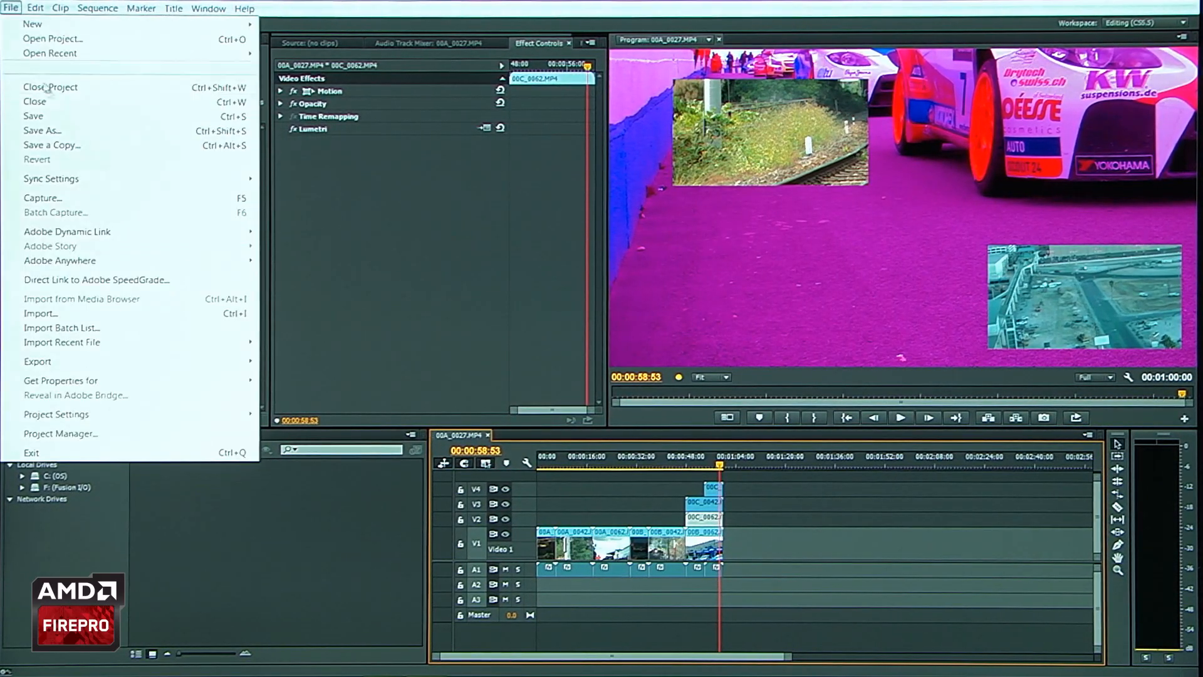
{"action": "left_click", "coordinate": [50, 87]}
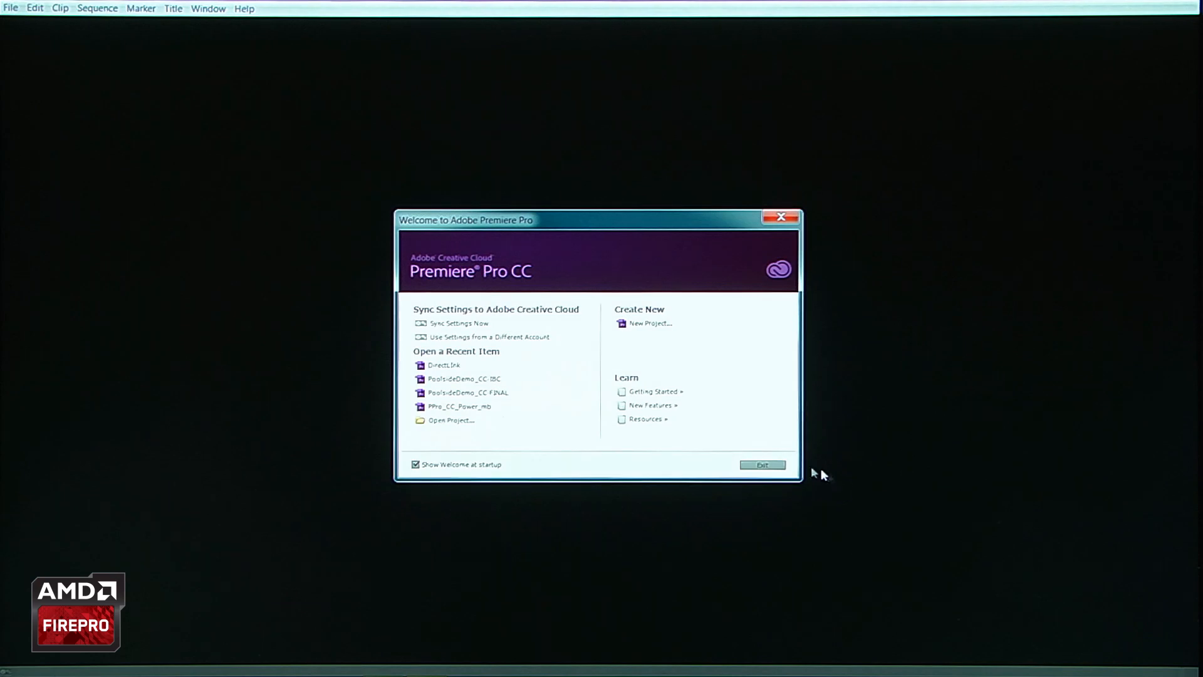
{"action": "left_click", "coordinate": [464, 379]}
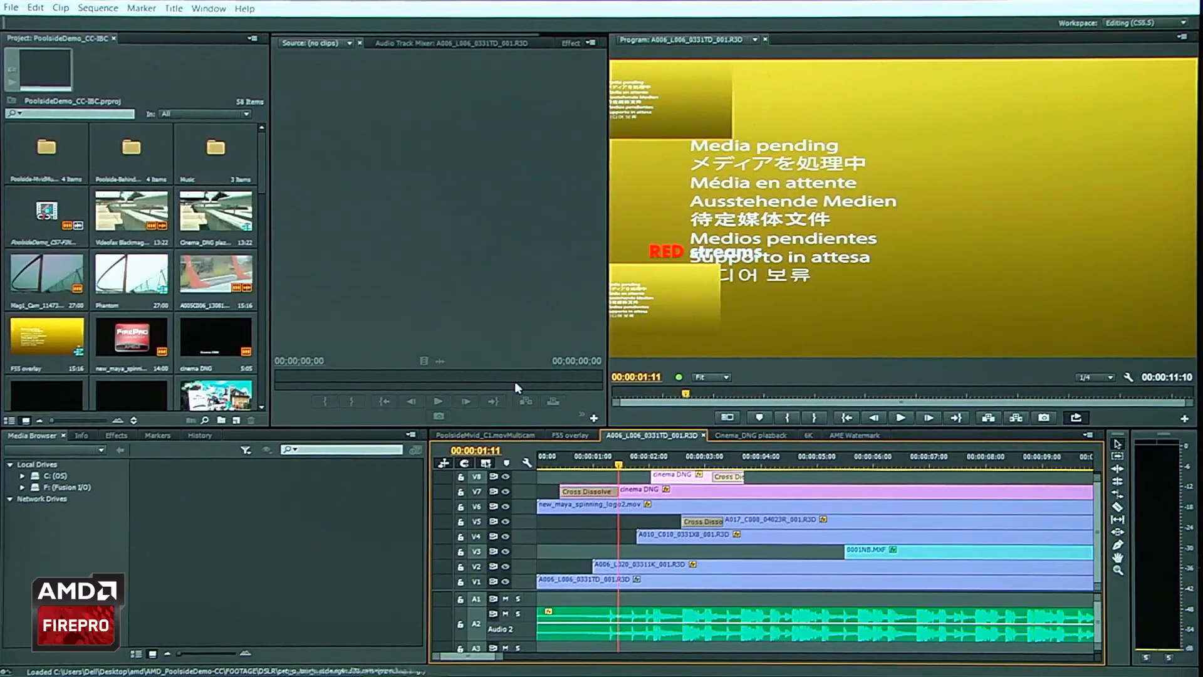
{"action": "left_click", "coordinate": [853, 435]}
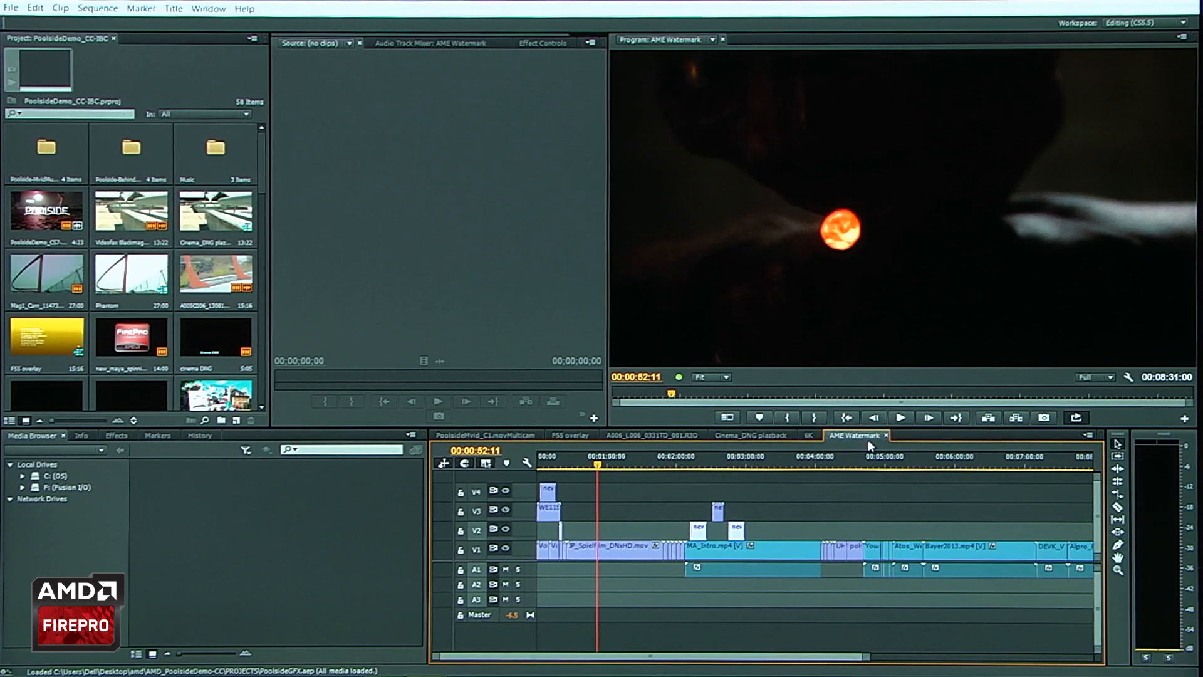
{"action": "mouse_move", "coordinate": [722, 460]}
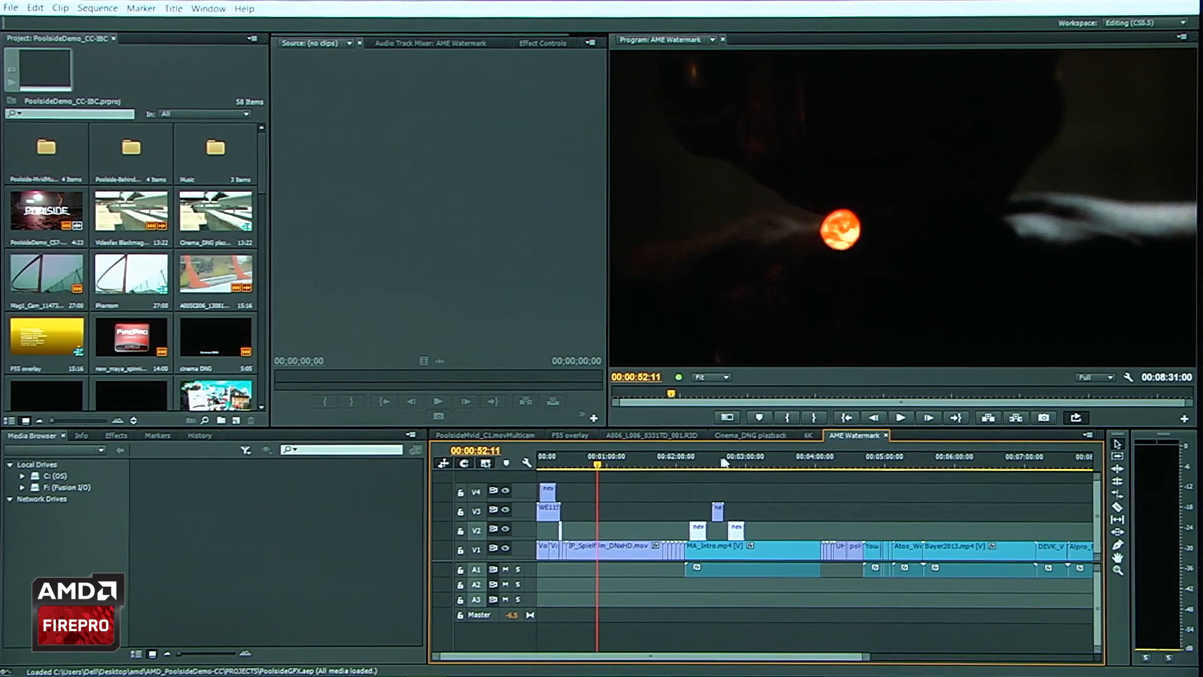
Step: Move the playhead further into the sequence and bring up the File commands for export
{"action": "left_click", "coordinate": [635, 466]}
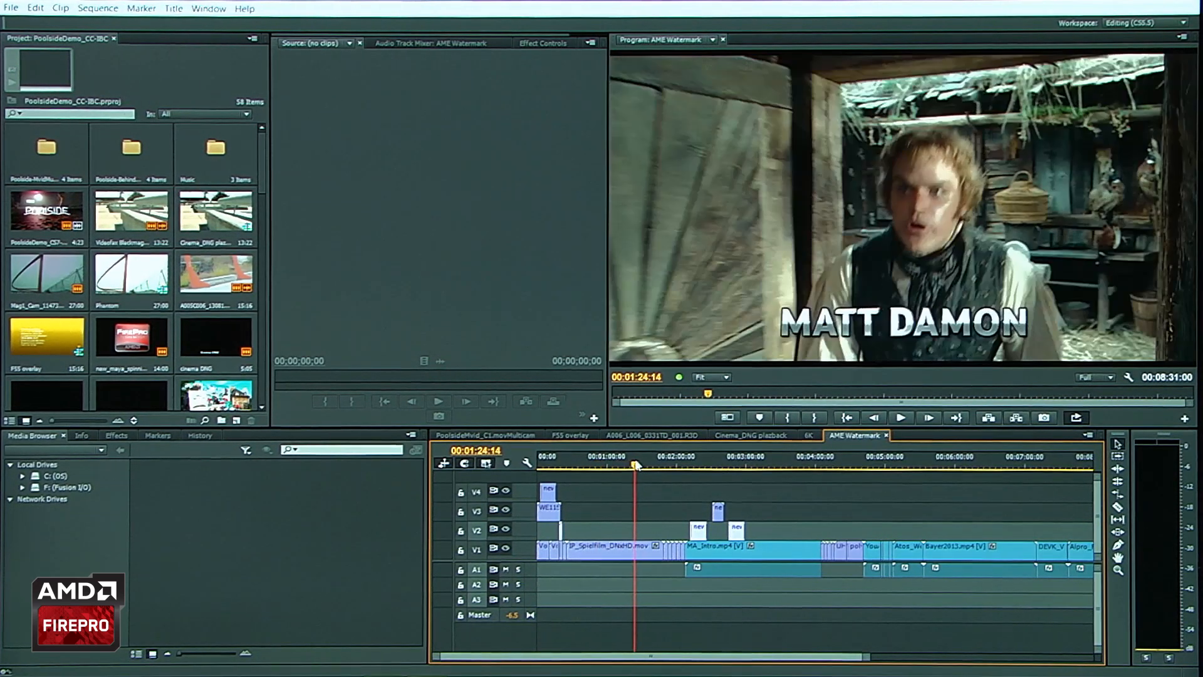
{"action": "left_click", "coordinate": [625, 466]}
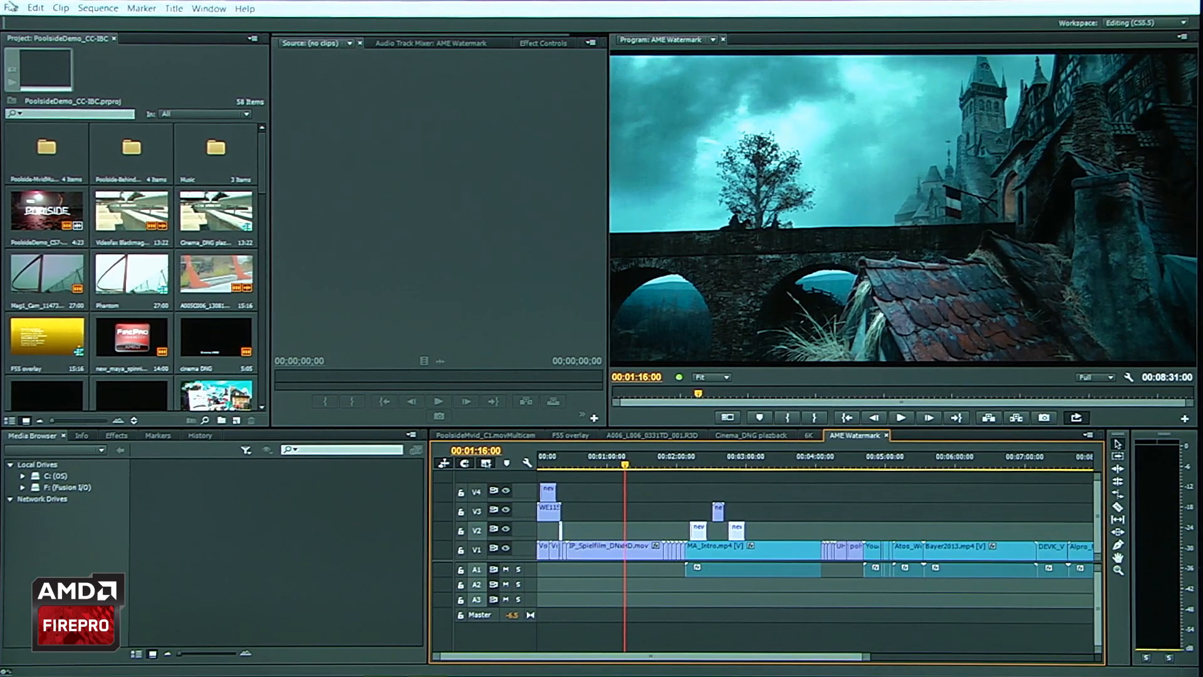
{"action": "left_click", "coordinate": [12, 8]}
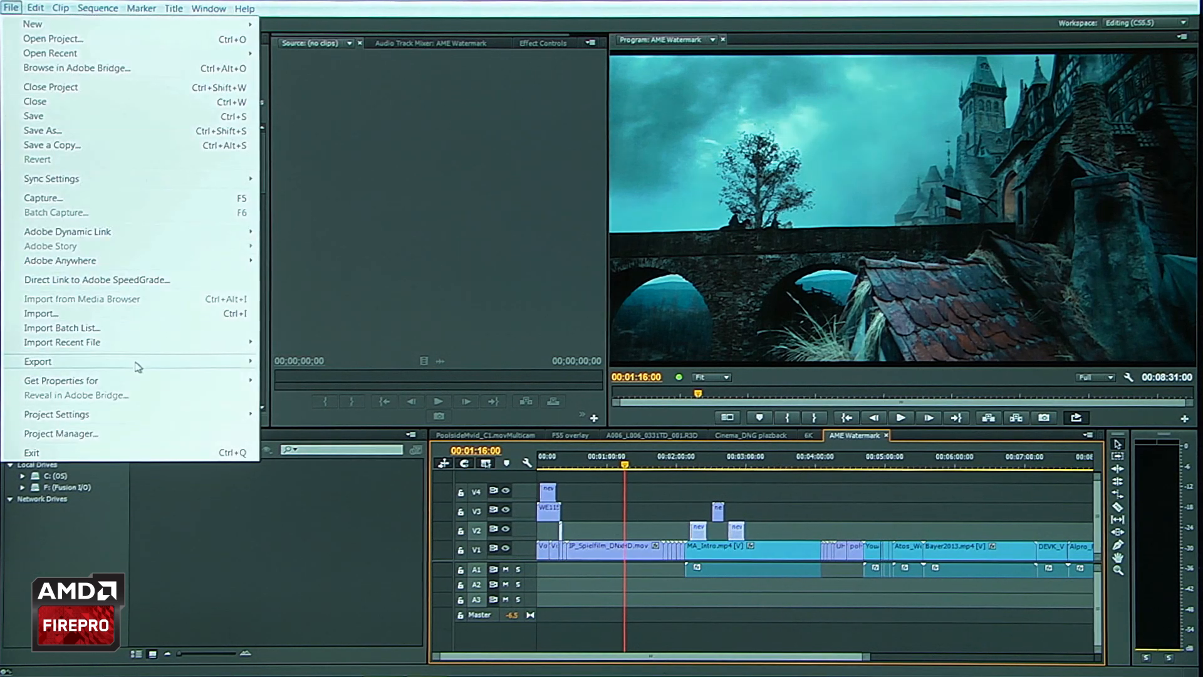
Step: In Export Settings, add AMD WATERMARK.png from the Desktop as an image overlay at opacity 25
{"action": "left_click", "coordinate": [37, 361]}
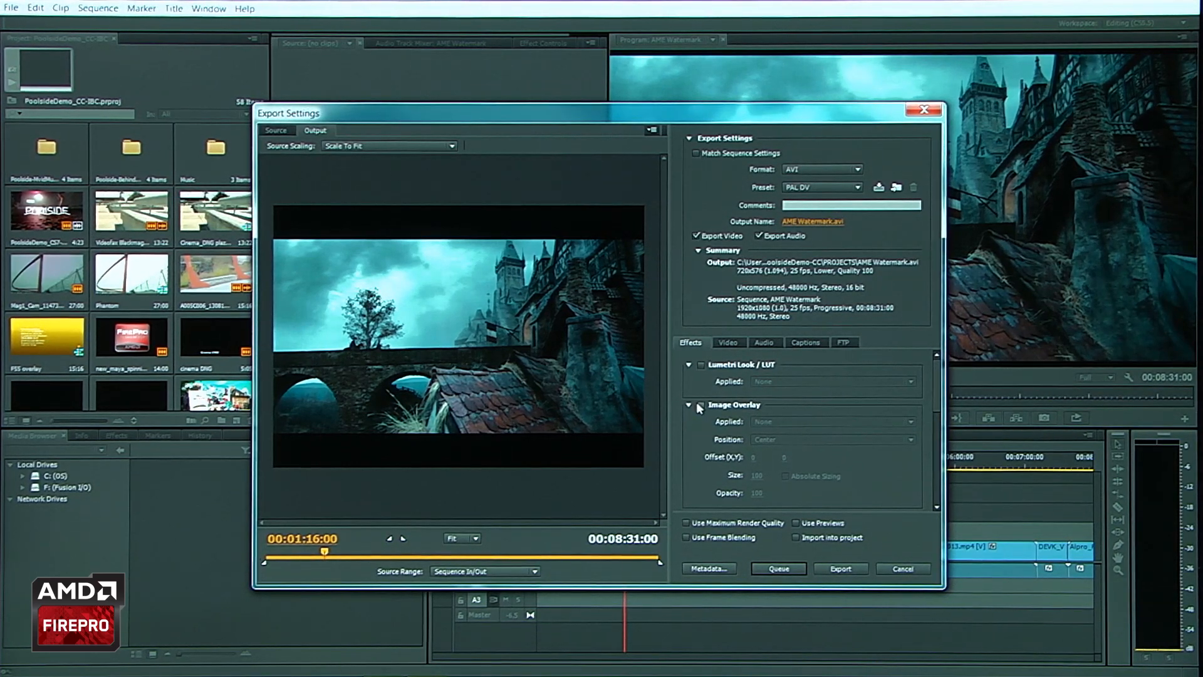
{"action": "left_click", "coordinate": [700, 405]}
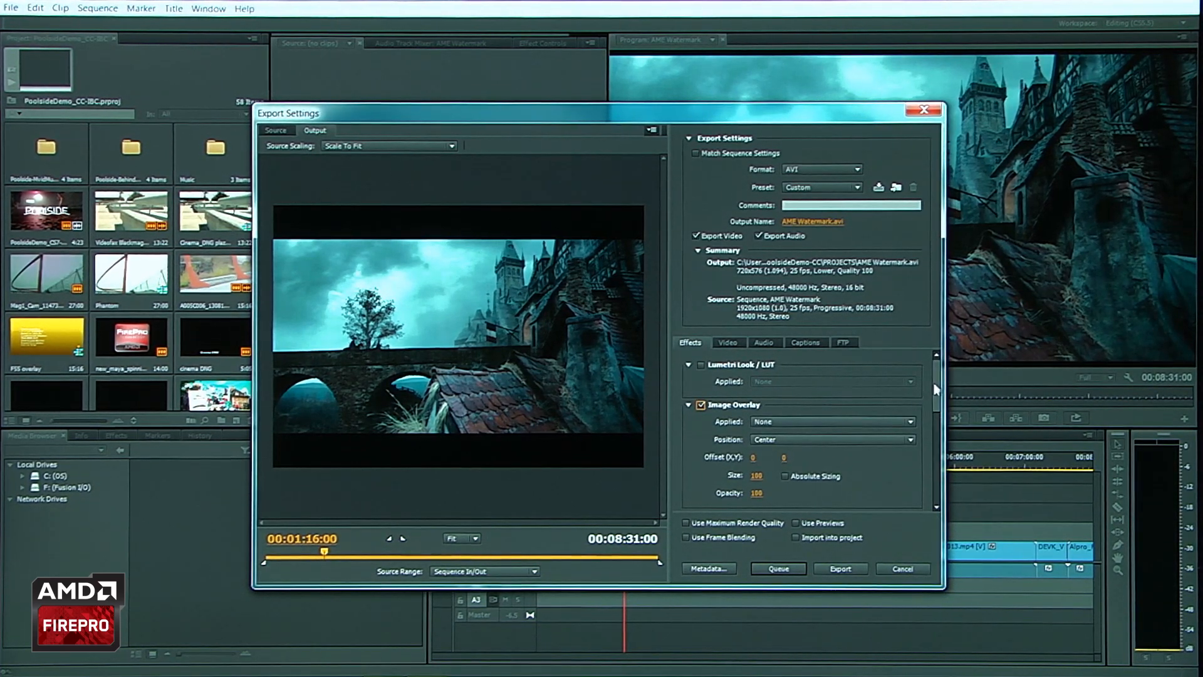
{"action": "scroll", "scroll_direction": "down", "scroll_amount": 3}
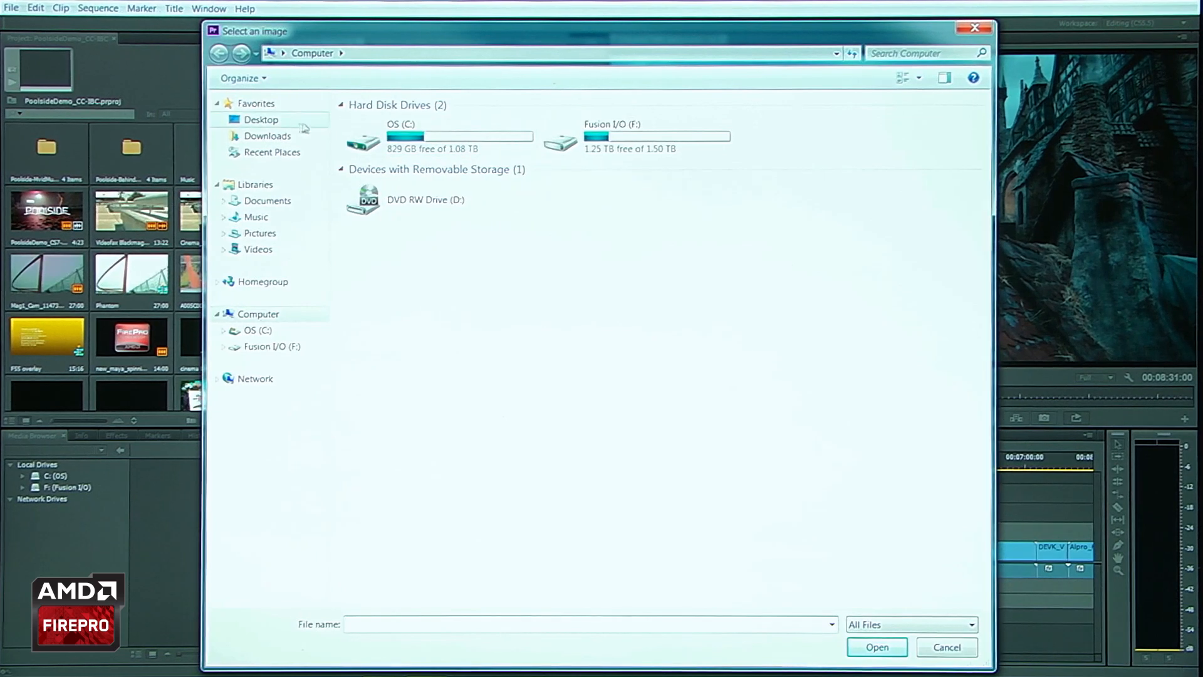
{"action": "left_click", "coordinate": [262, 121]}
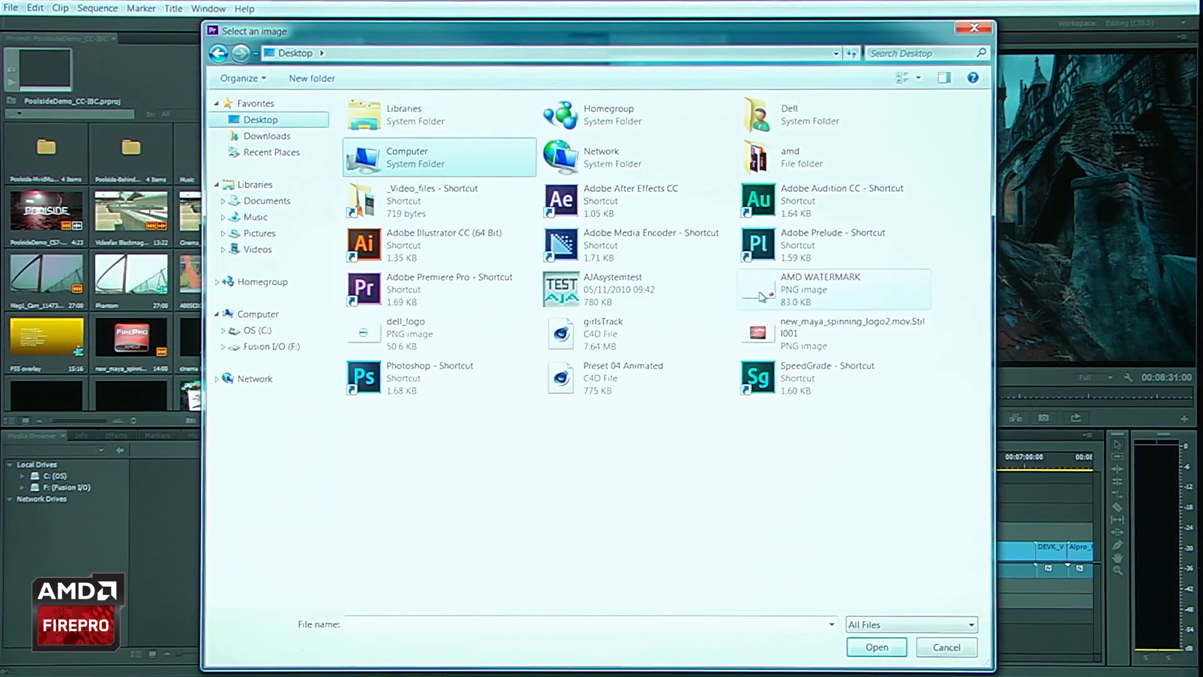
{"action": "left_click", "coordinate": [875, 647]}
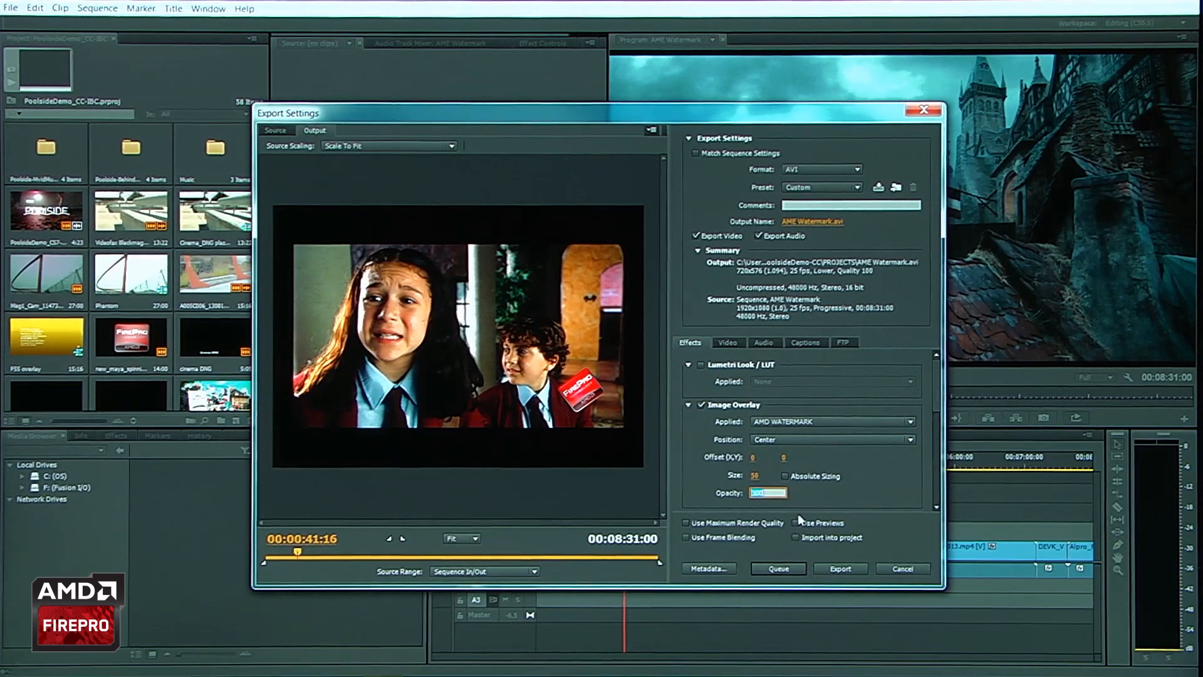
{"action": "type", "text": "25"}
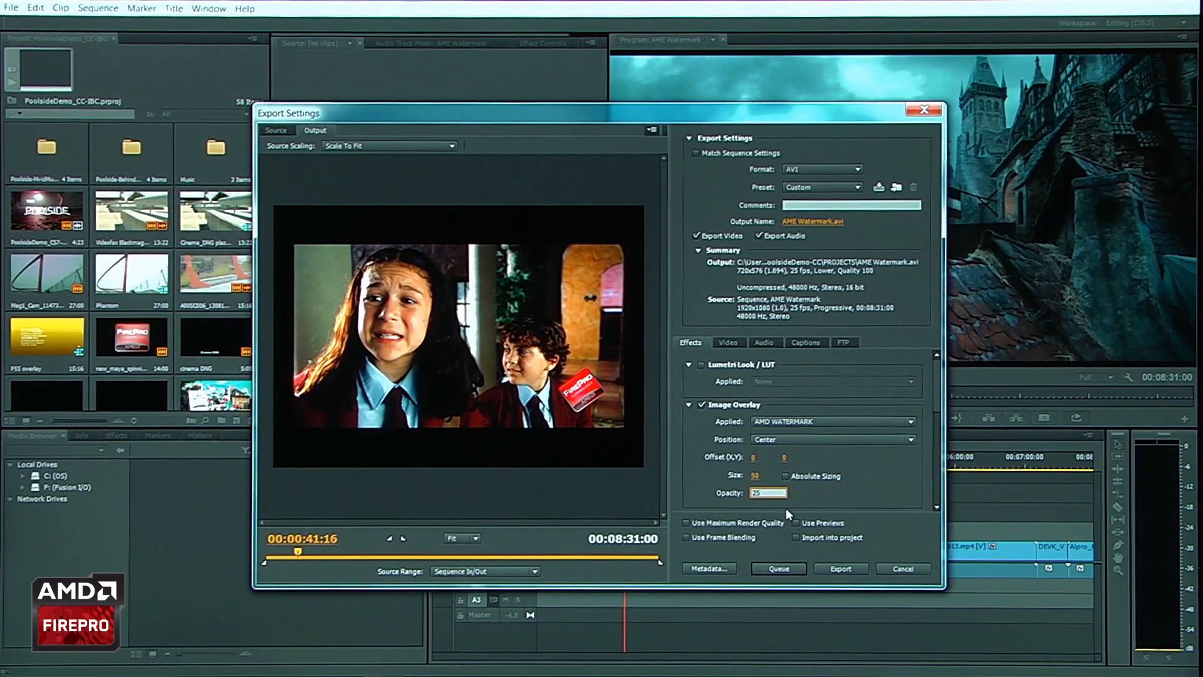
{"action": "left_click", "coordinate": [700, 405]}
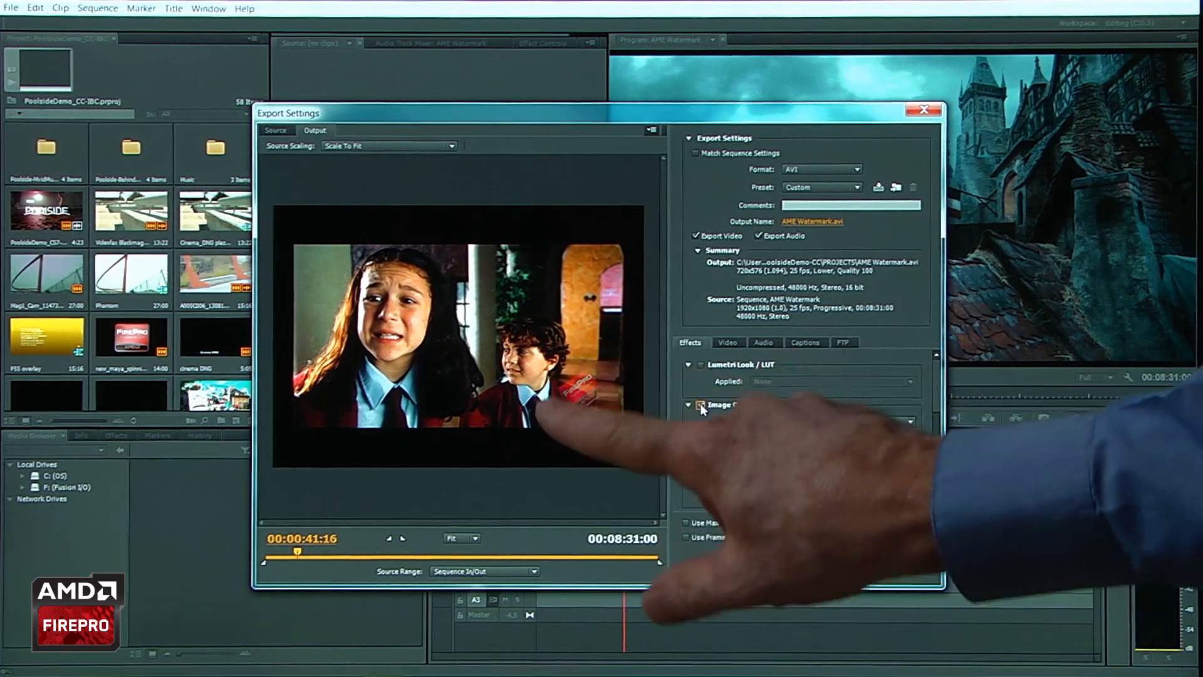
Step: Enable the Name Overlay so the sequence name AME Watermark appears on the export
{"action": "left_click", "coordinate": [699, 405]}
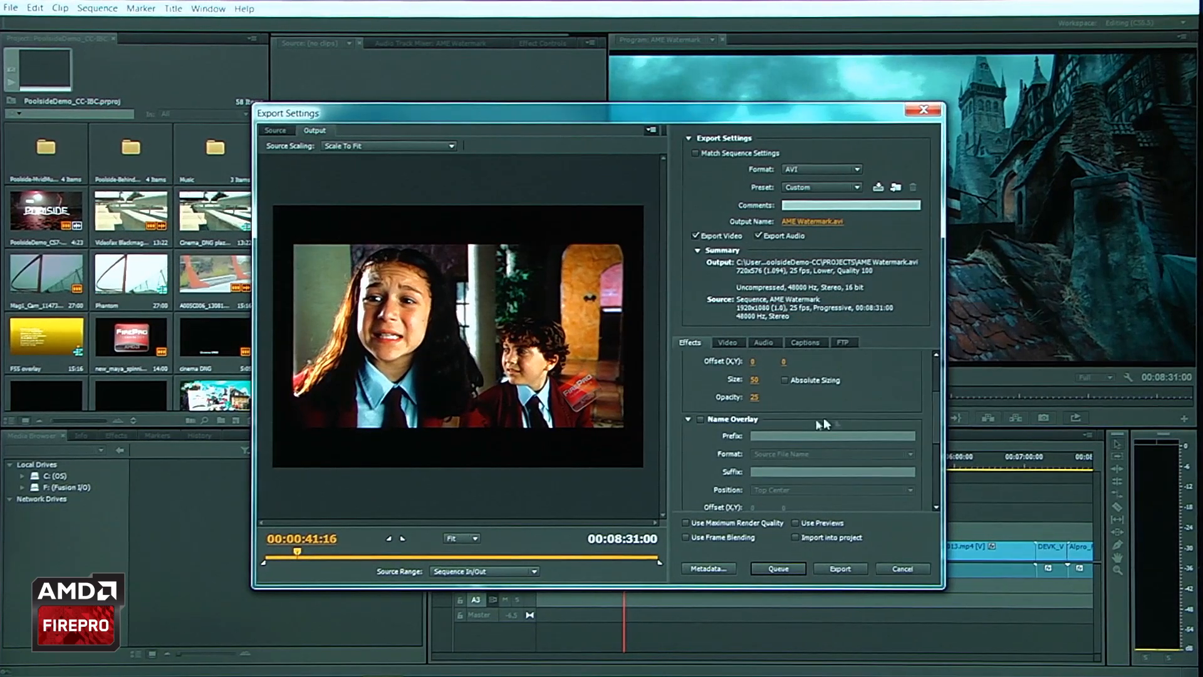
{"action": "left_click", "coordinate": [699, 419]}
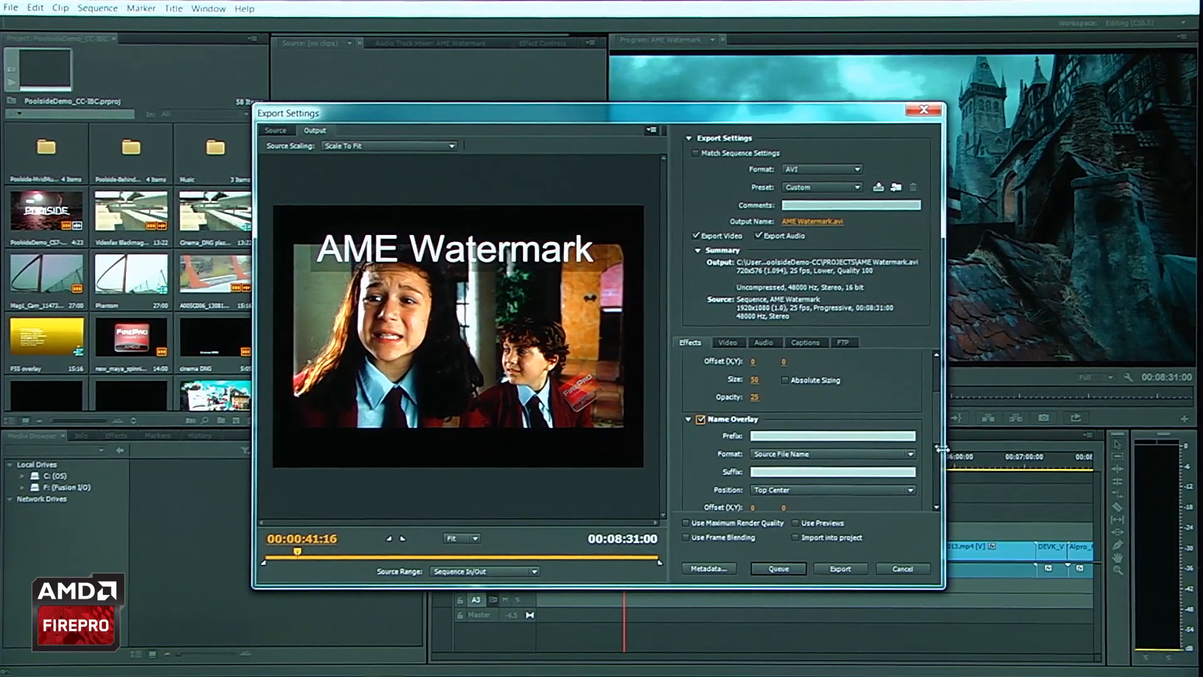
{"action": "scroll", "scroll_direction": "down", "scroll_amount": 3}
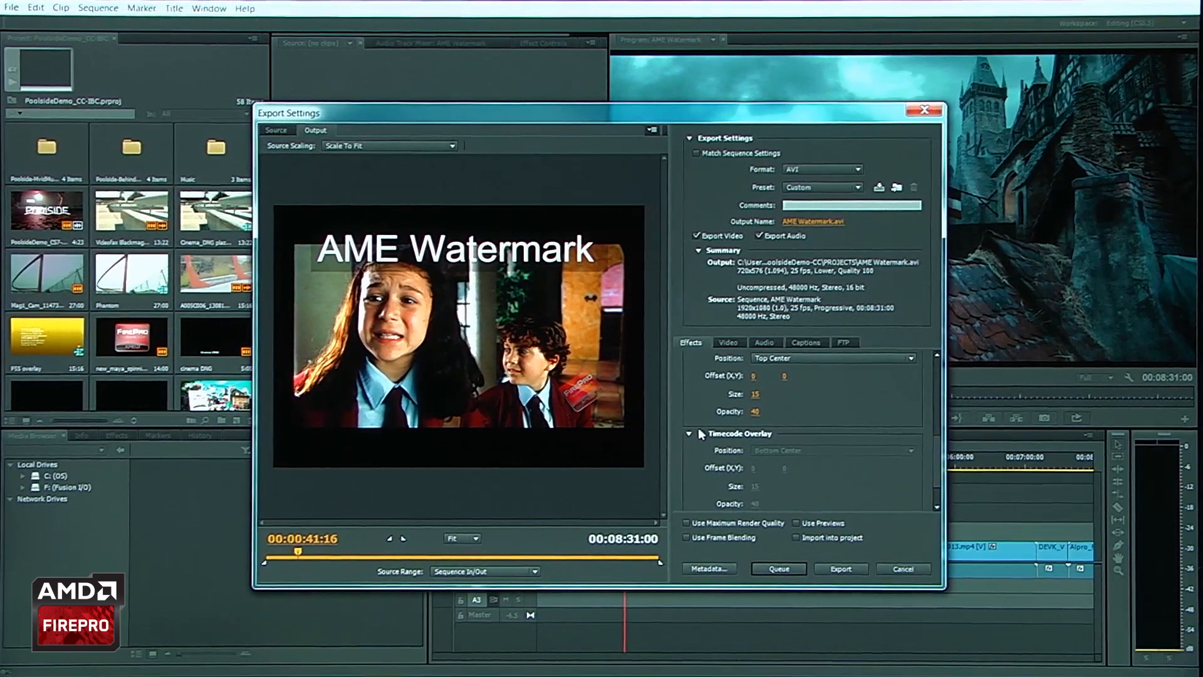
Step: Enable the Timecode Overlay, burning 00:01:16:00 into the export preview
{"action": "left_click", "coordinate": [700, 432]}
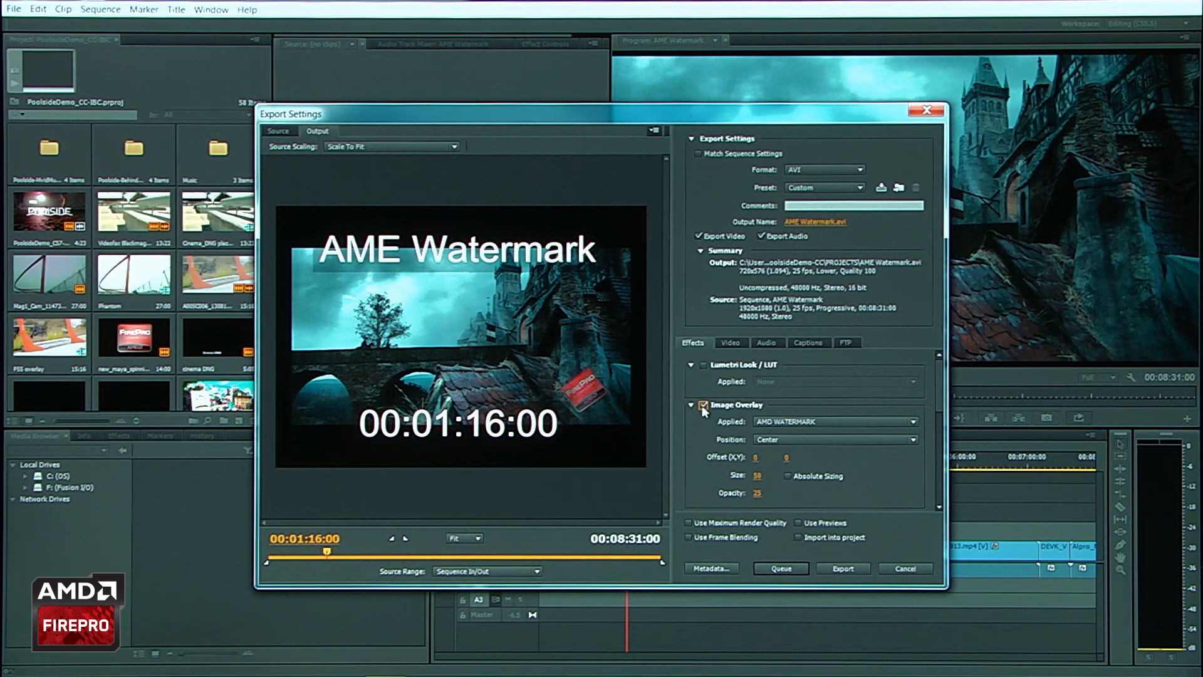
Step: Switch off the Name and Timecode overlays for the export
{"action": "scroll", "scroll_direction": "down", "scroll_amount": 3}
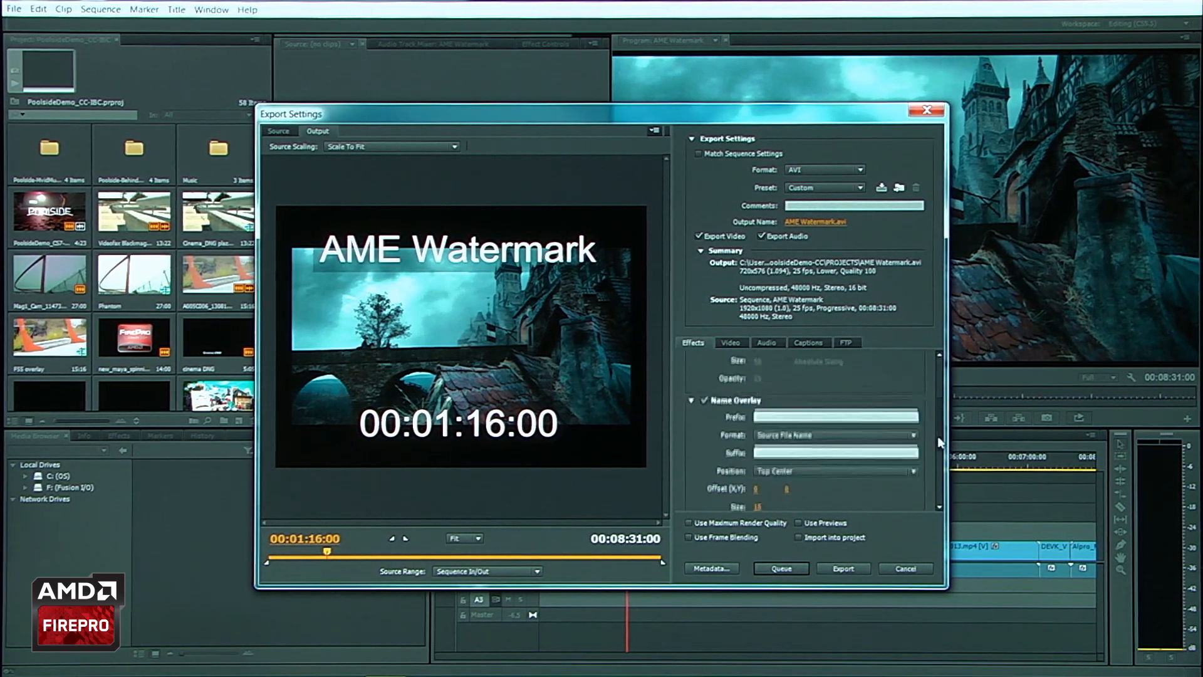
{"action": "left_click", "coordinate": [703, 381]}
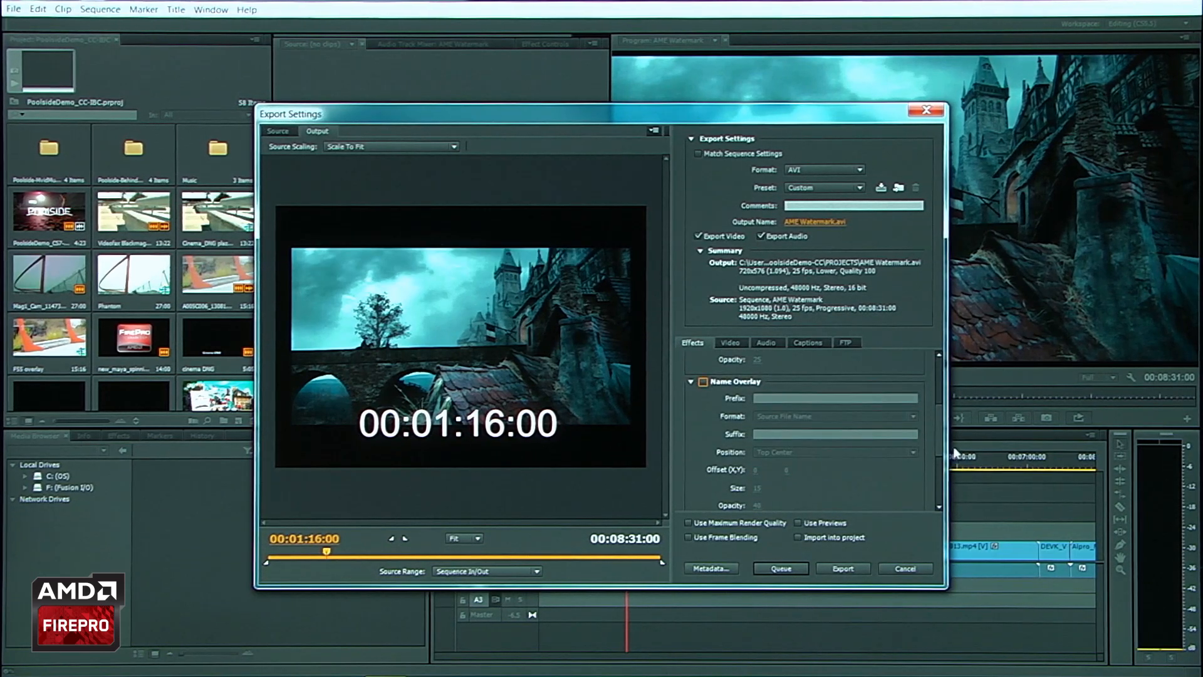
{"action": "left_click", "coordinate": [701, 391]}
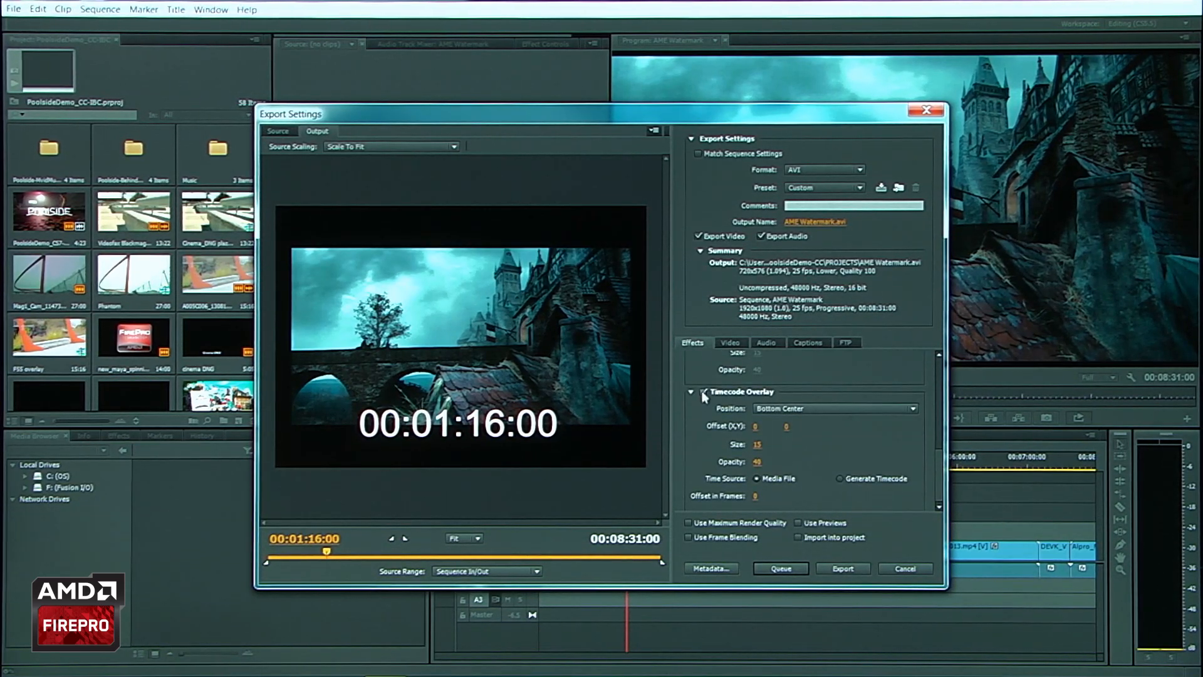
{"action": "left_click", "coordinate": [702, 391]}
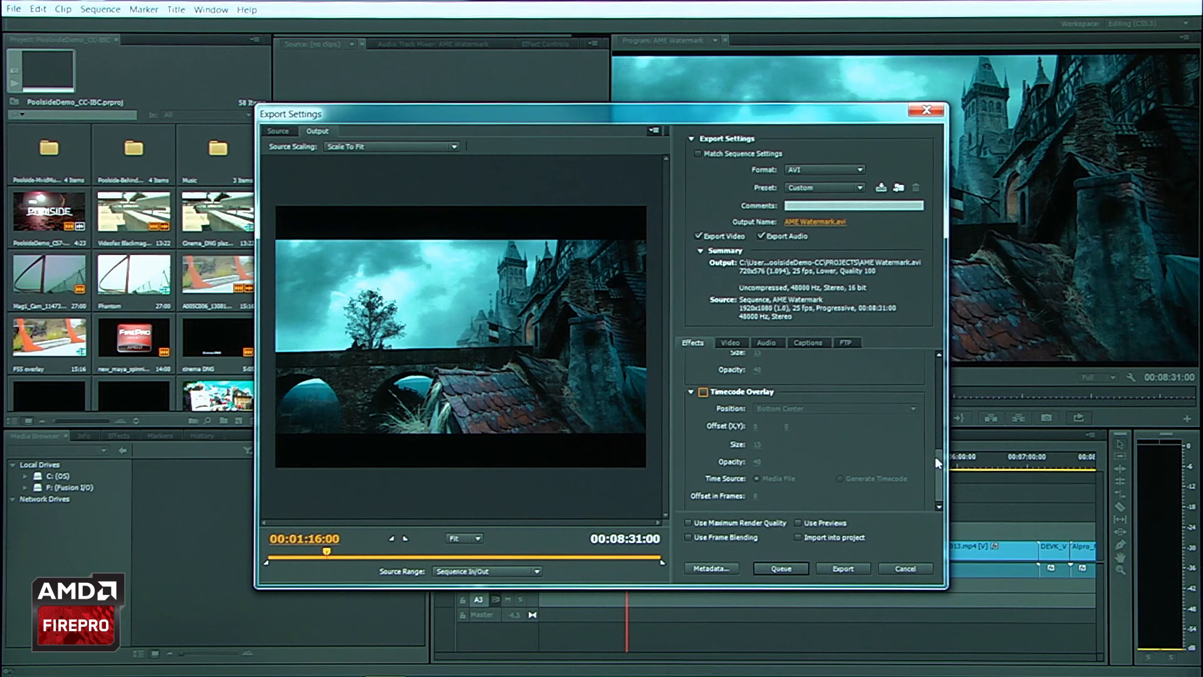
Step: Apply the Day4Night Lumetri look to the export, darkening the preview
{"action": "scroll", "scroll_direction": "up", "scroll_amount": 3}
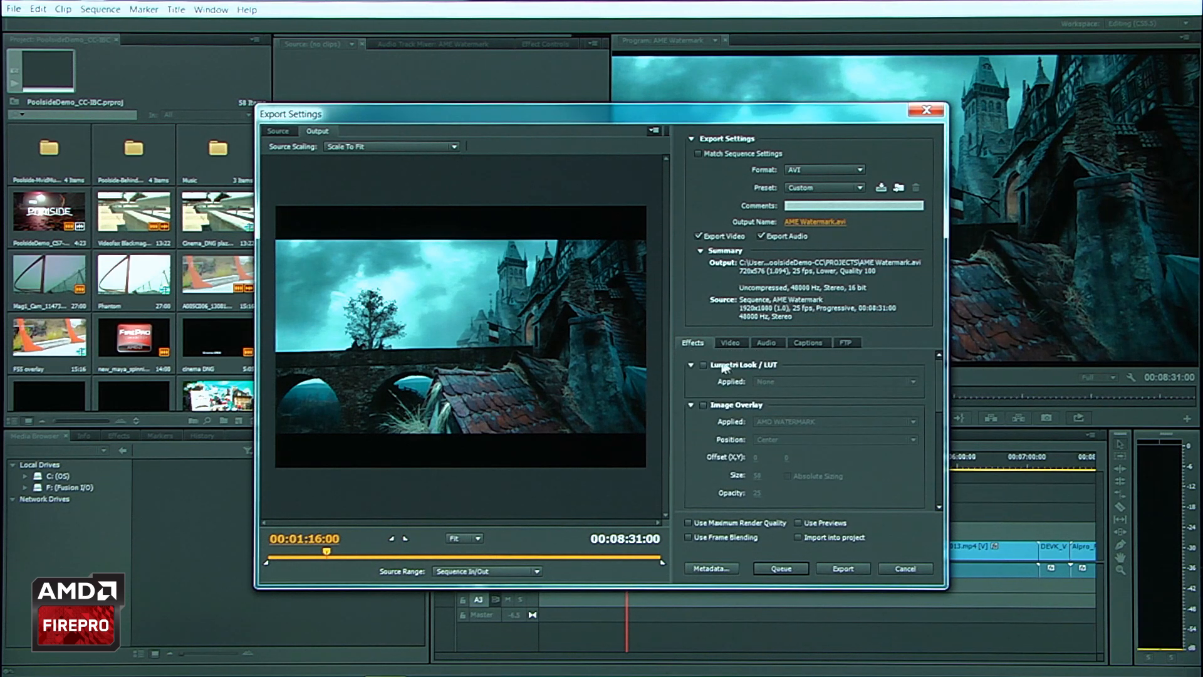
{"action": "left_click", "coordinate": [703, 365]}
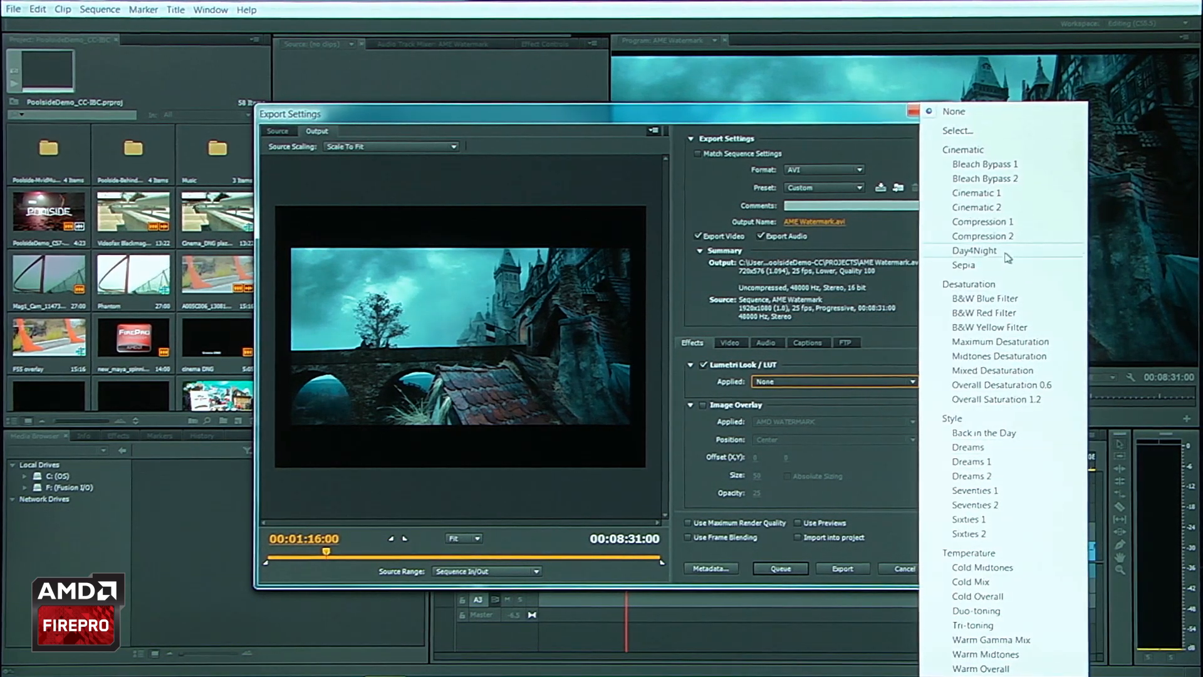
{"action": "left_click", "coordinate": [975, 250]}
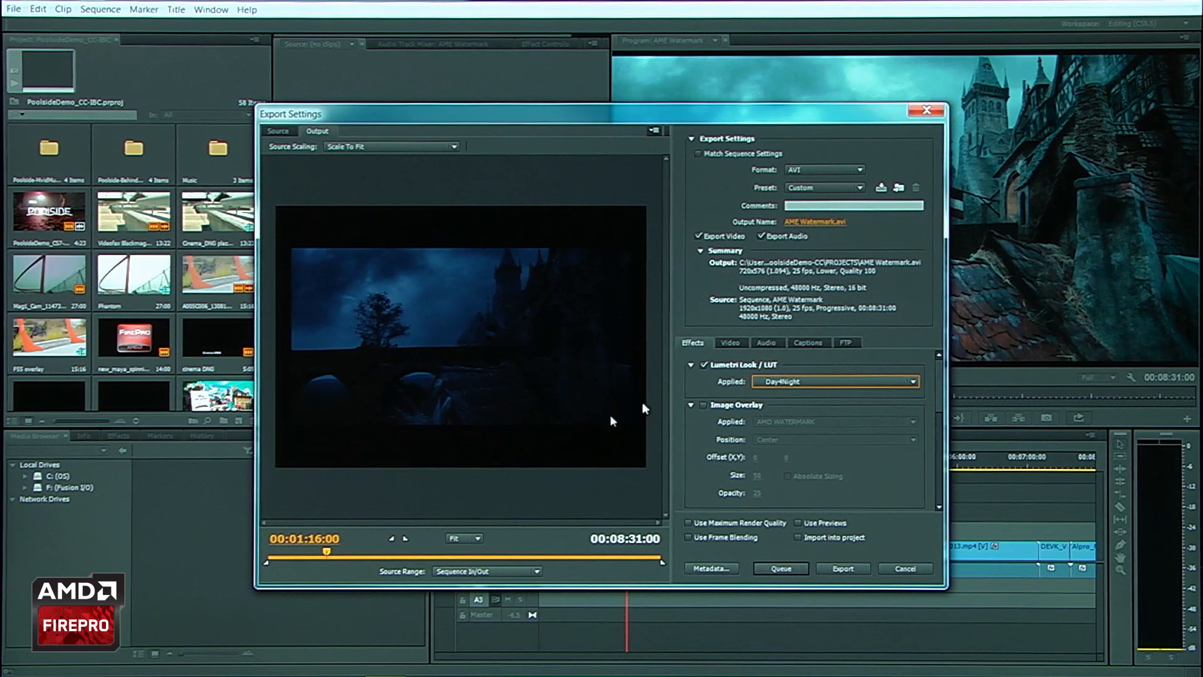
{"action": "mouse_move", "coordinate": [525, 337]}
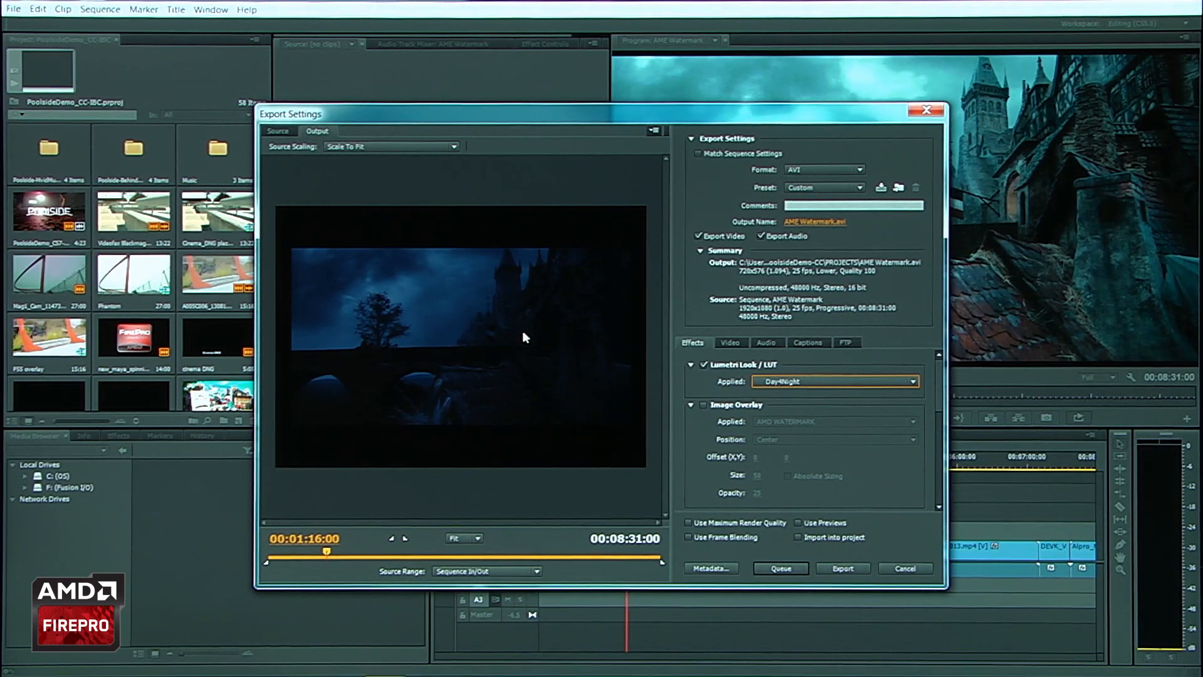